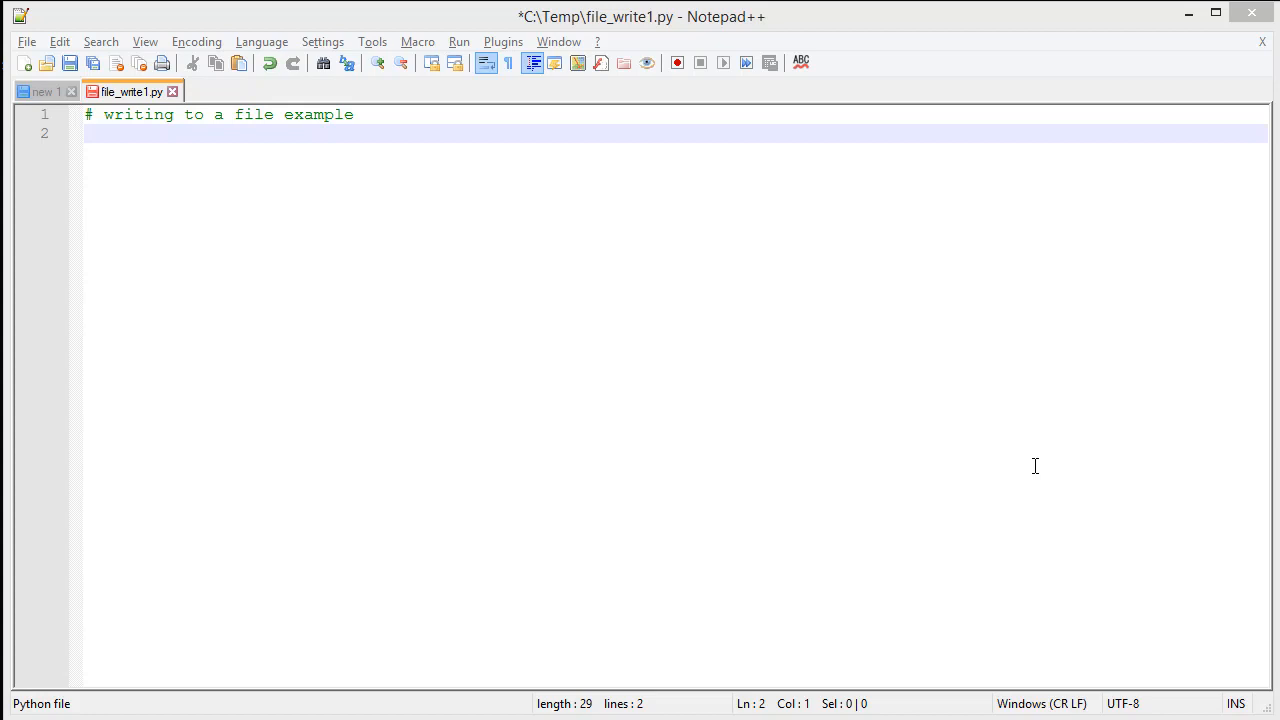
Define main() with outfile = open('data.txt', 'w') as its first line.
text(def main() :)
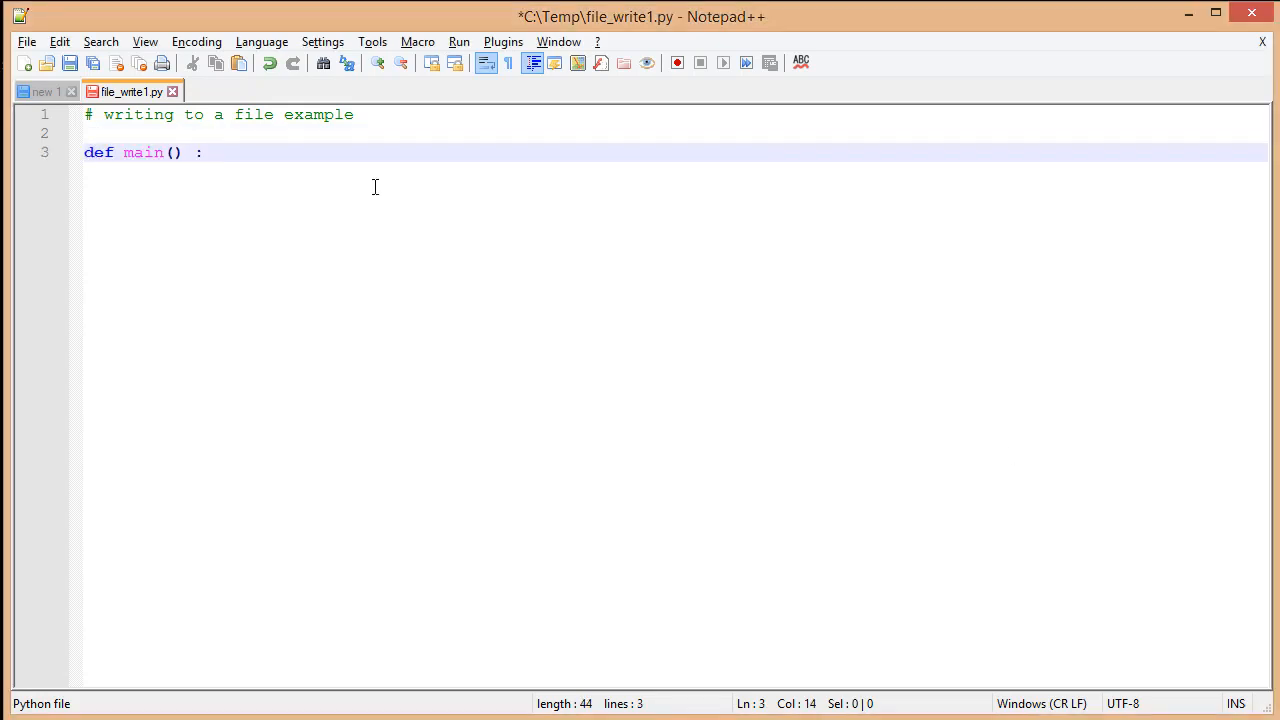
key(enter)
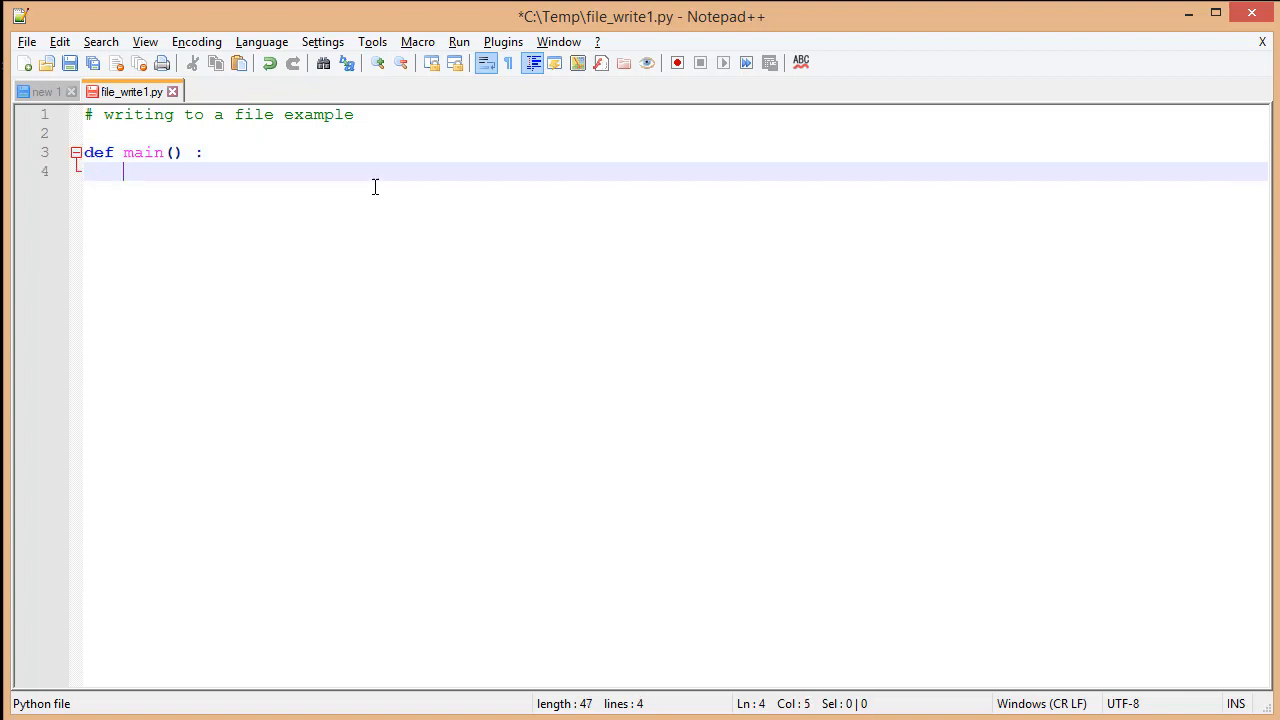
text(outfile =)
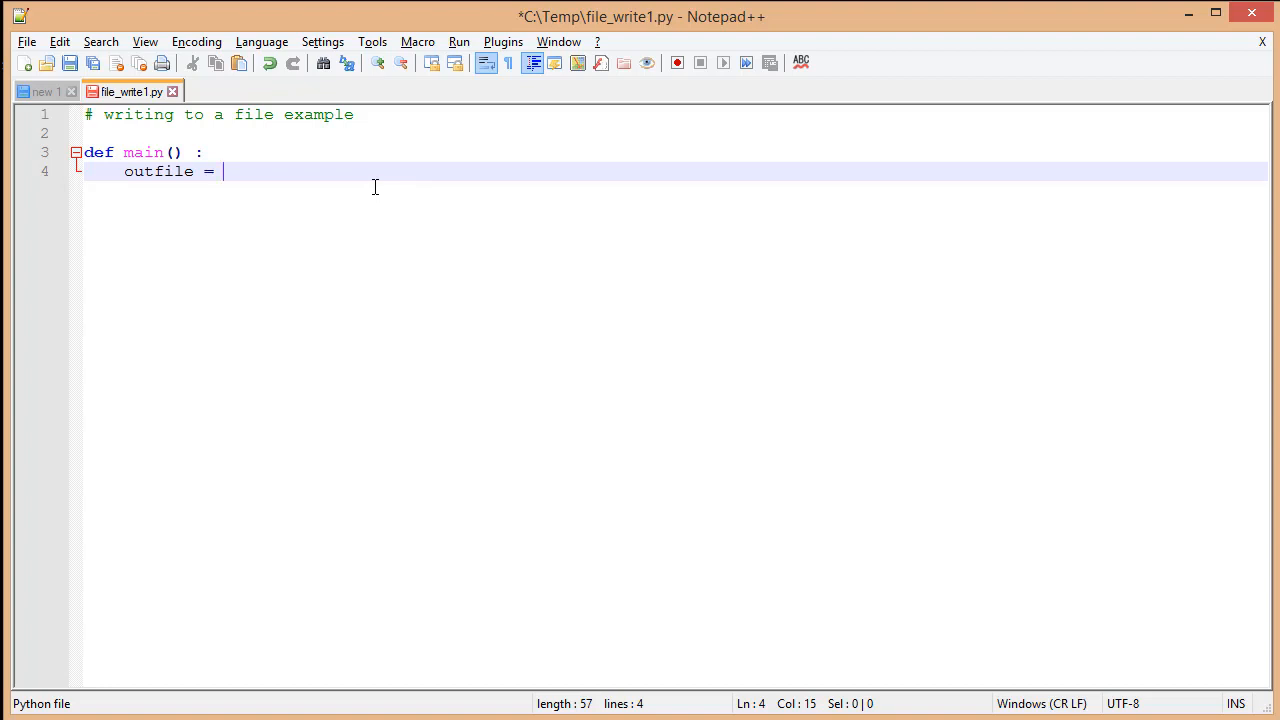
text(open)
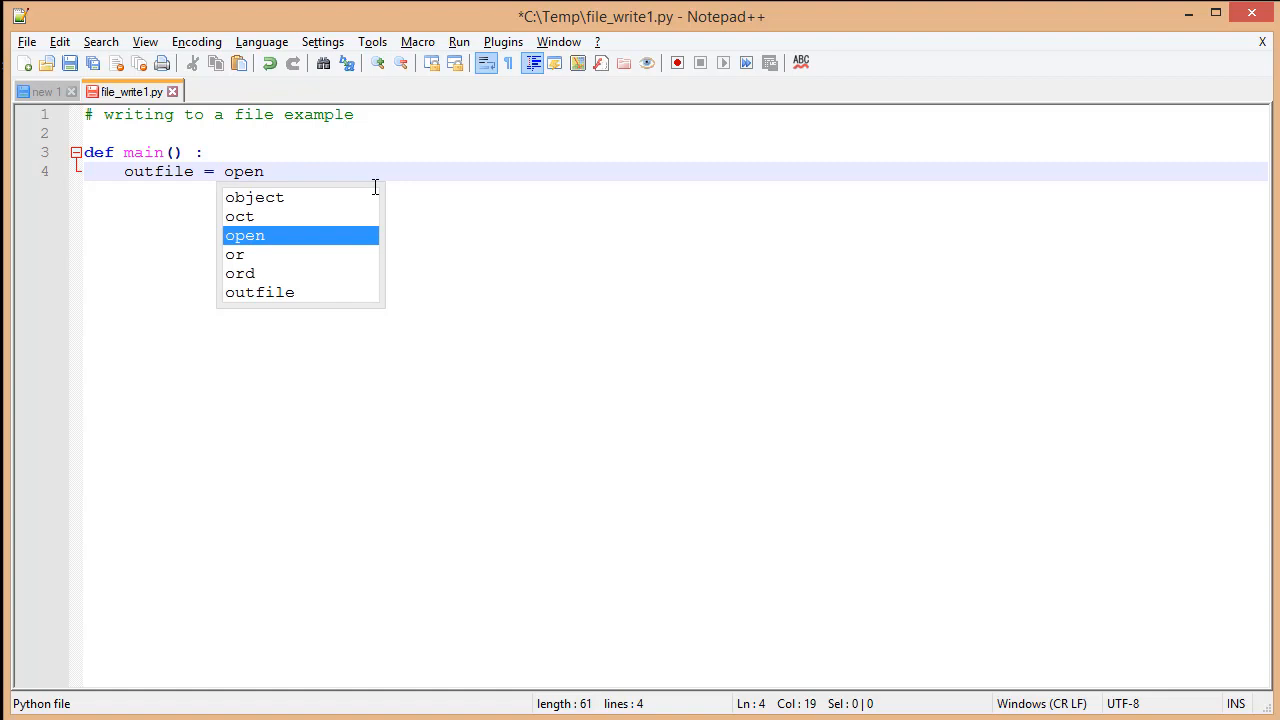
text(('data.txt')
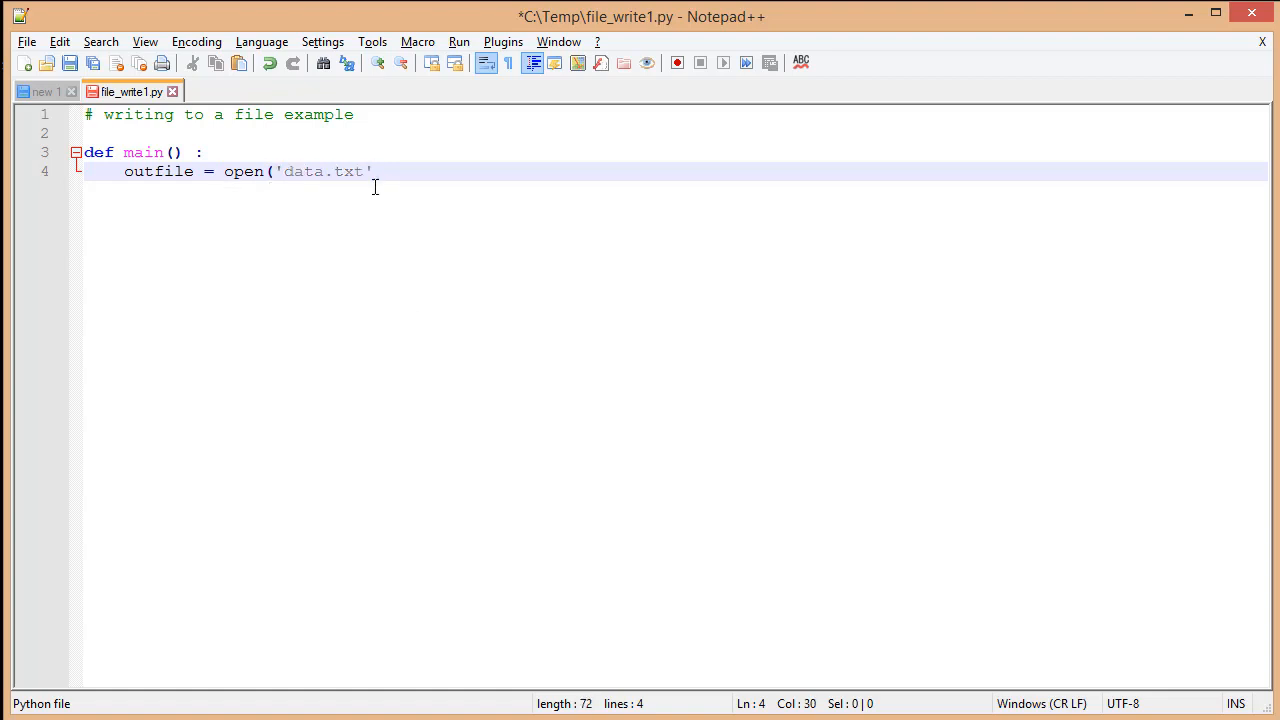
text(, 'w'))
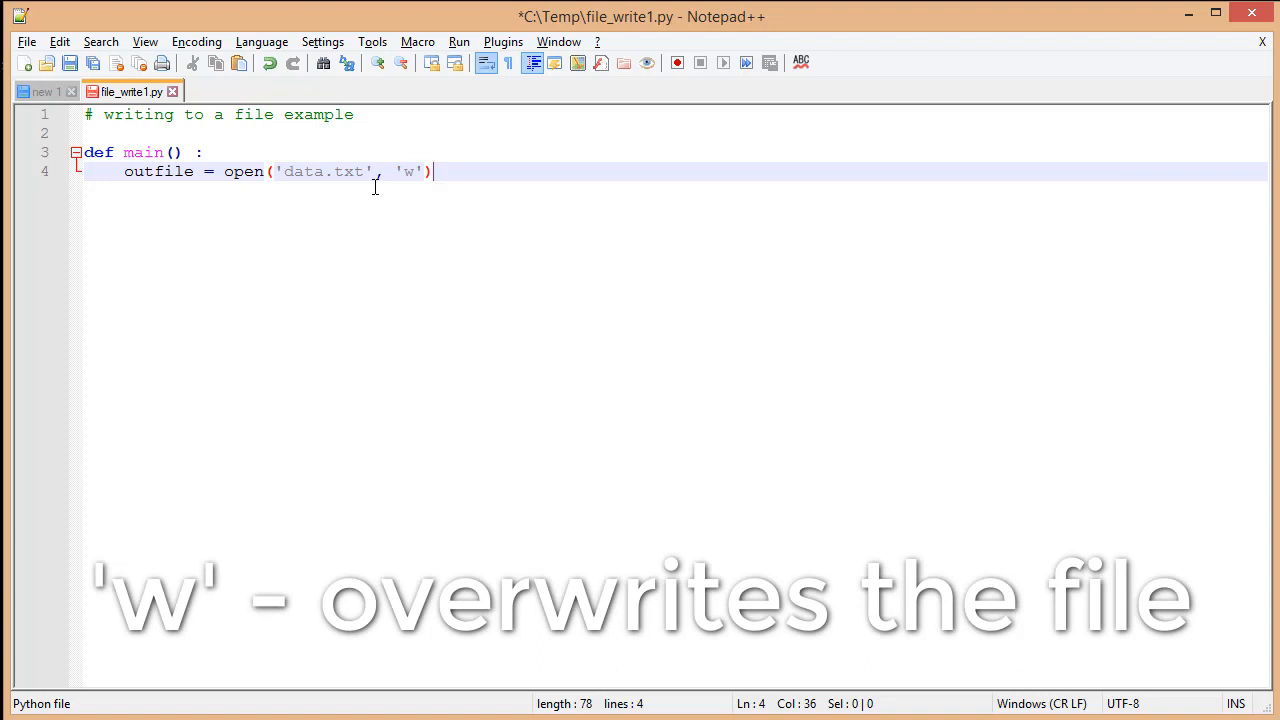
key(Enter)
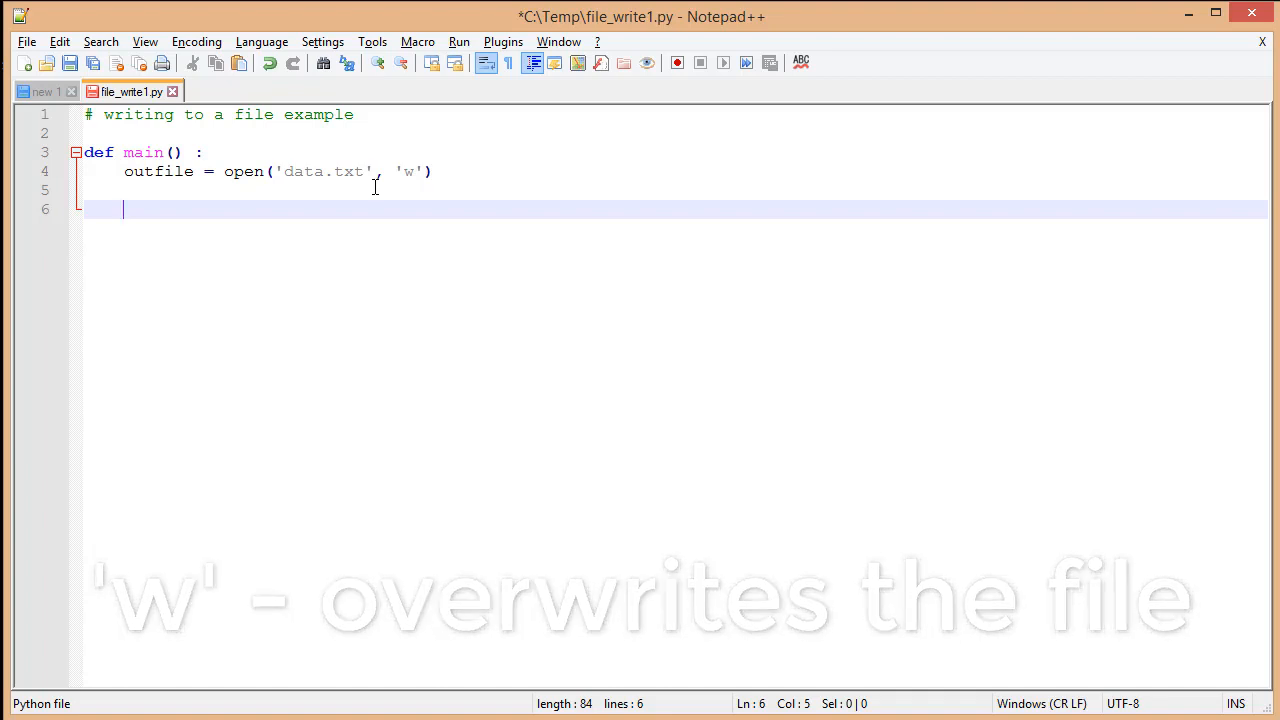
Add fname and lname input() prompts asking for first and last names.
text(fname)
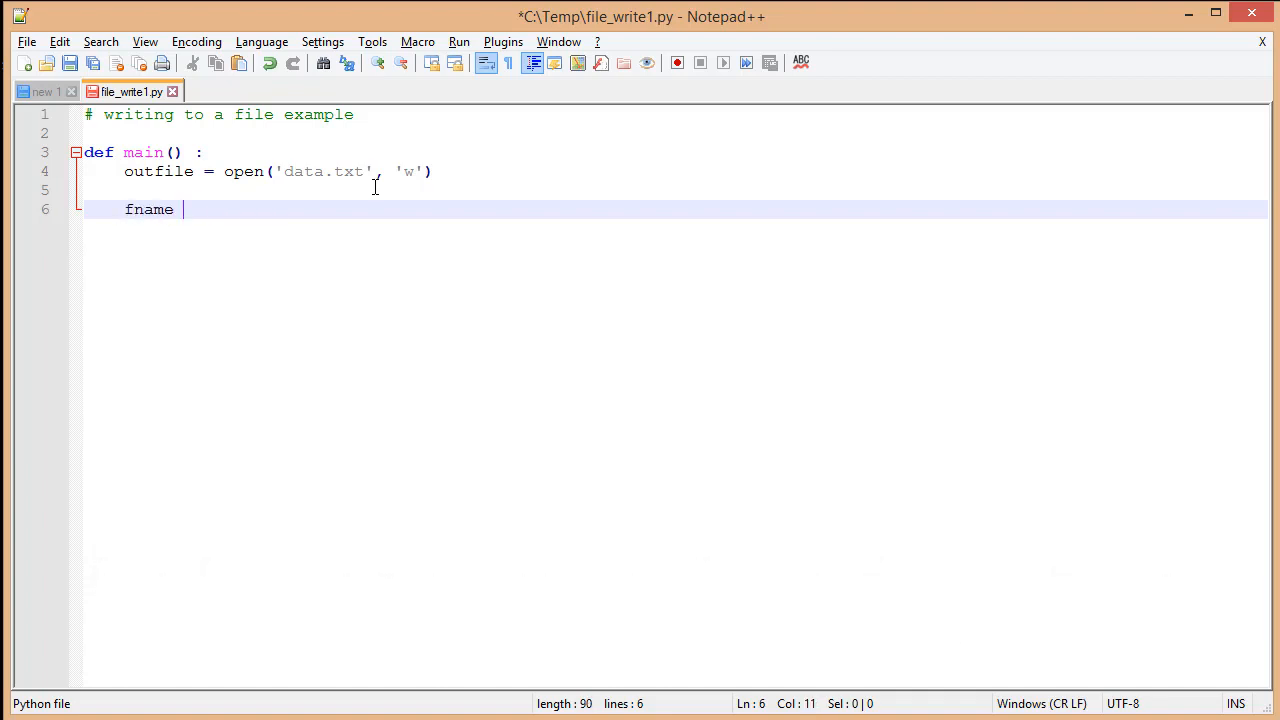
text(= input("Please)
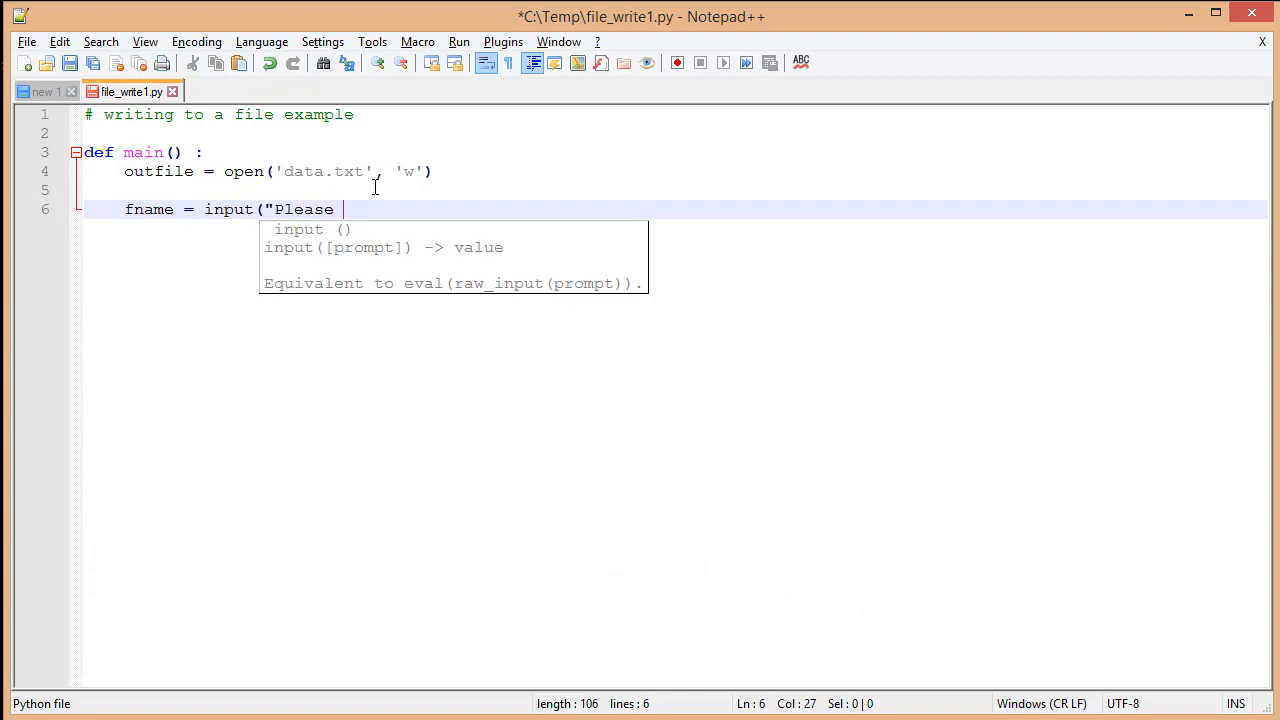
text(enter your first name: "))
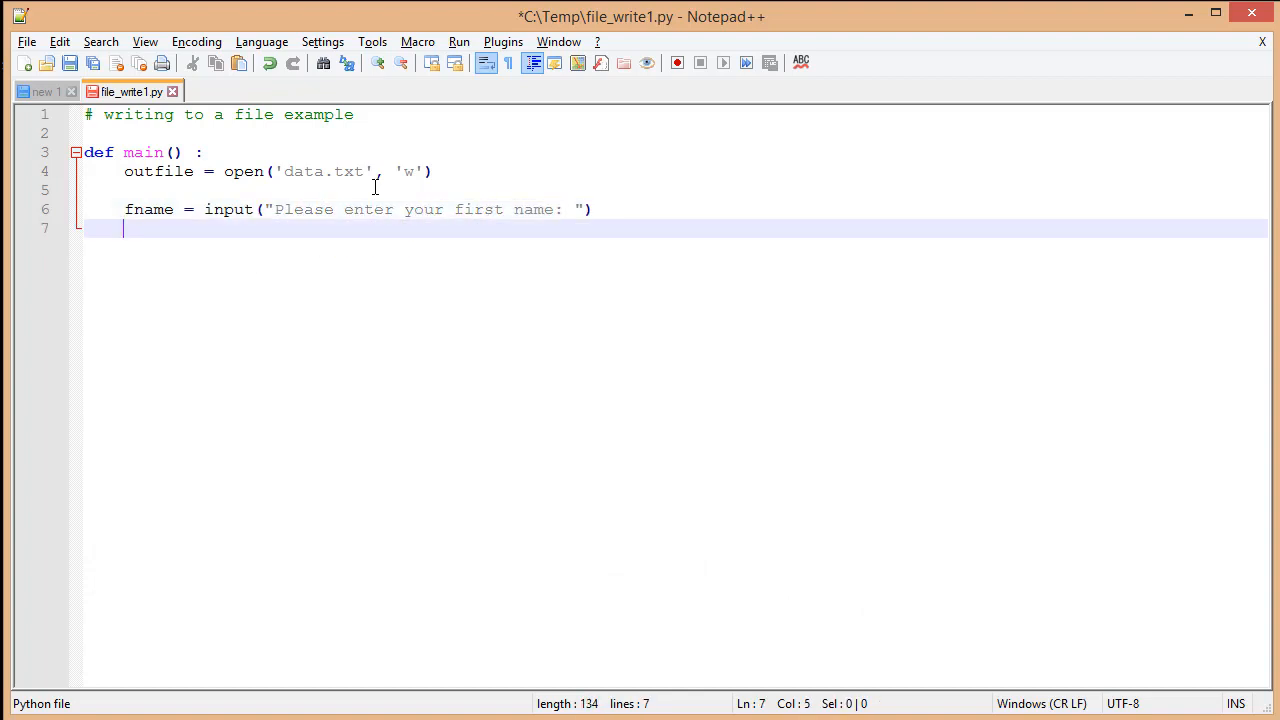
text(lname = input("Please enter your last na)
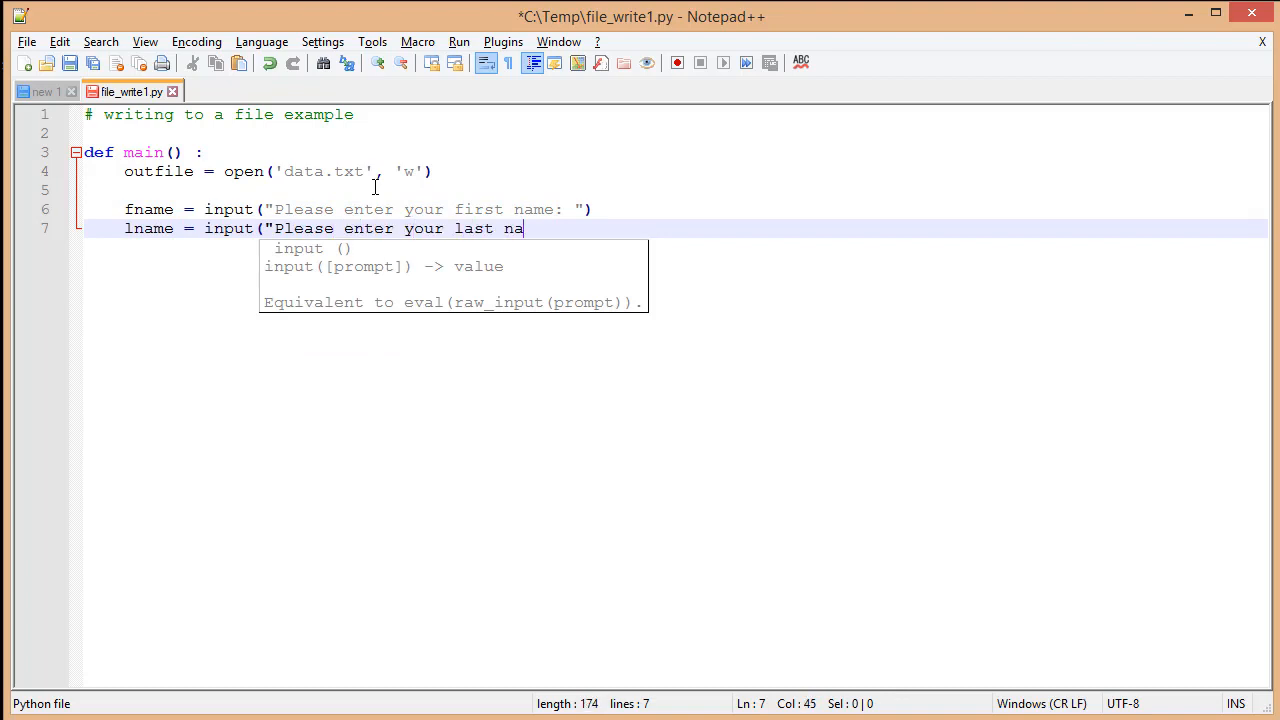
key(enter)
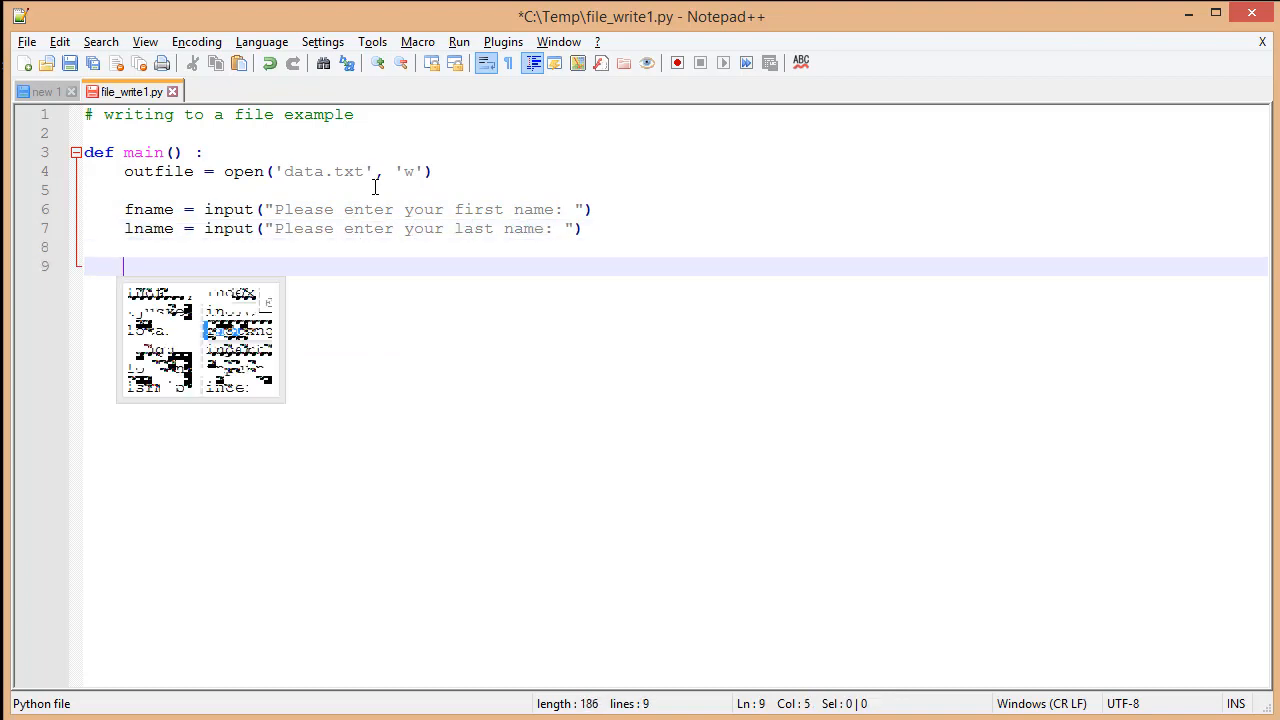
Write fname and lname to outfile, close it, and call main().
text(outfile.write(fname))
text(outfile.close())
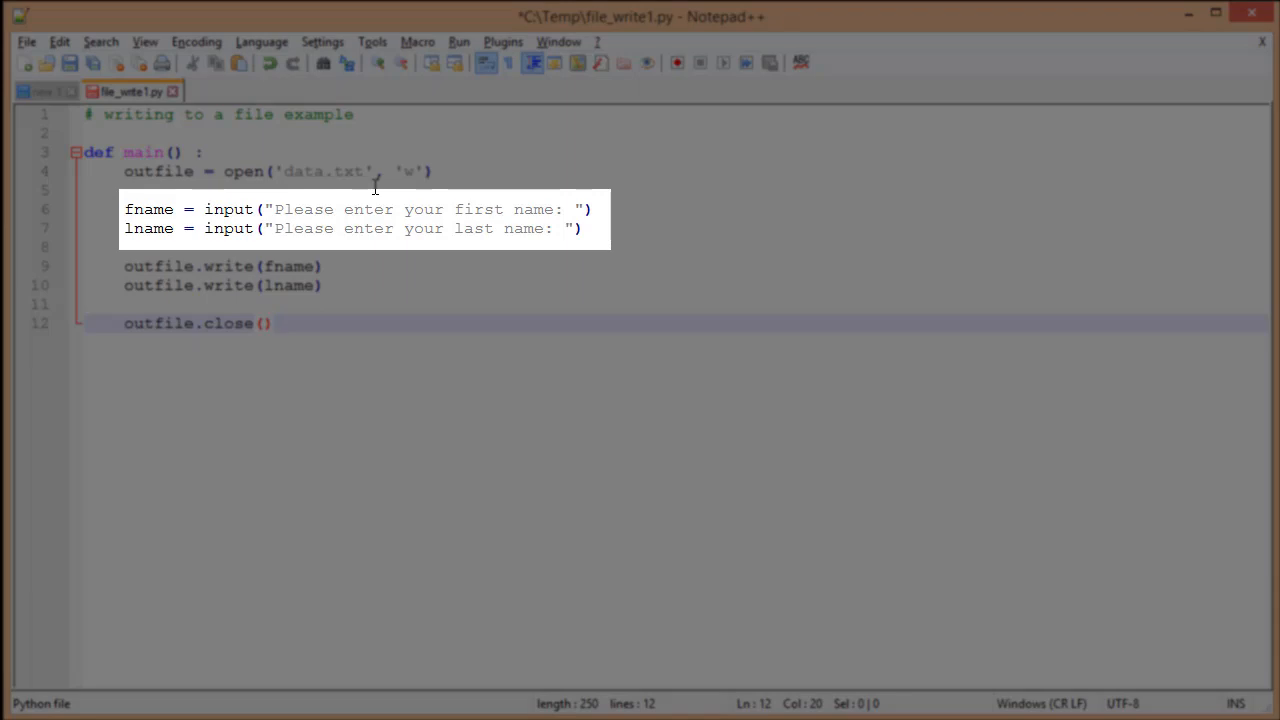
click(272, 323)
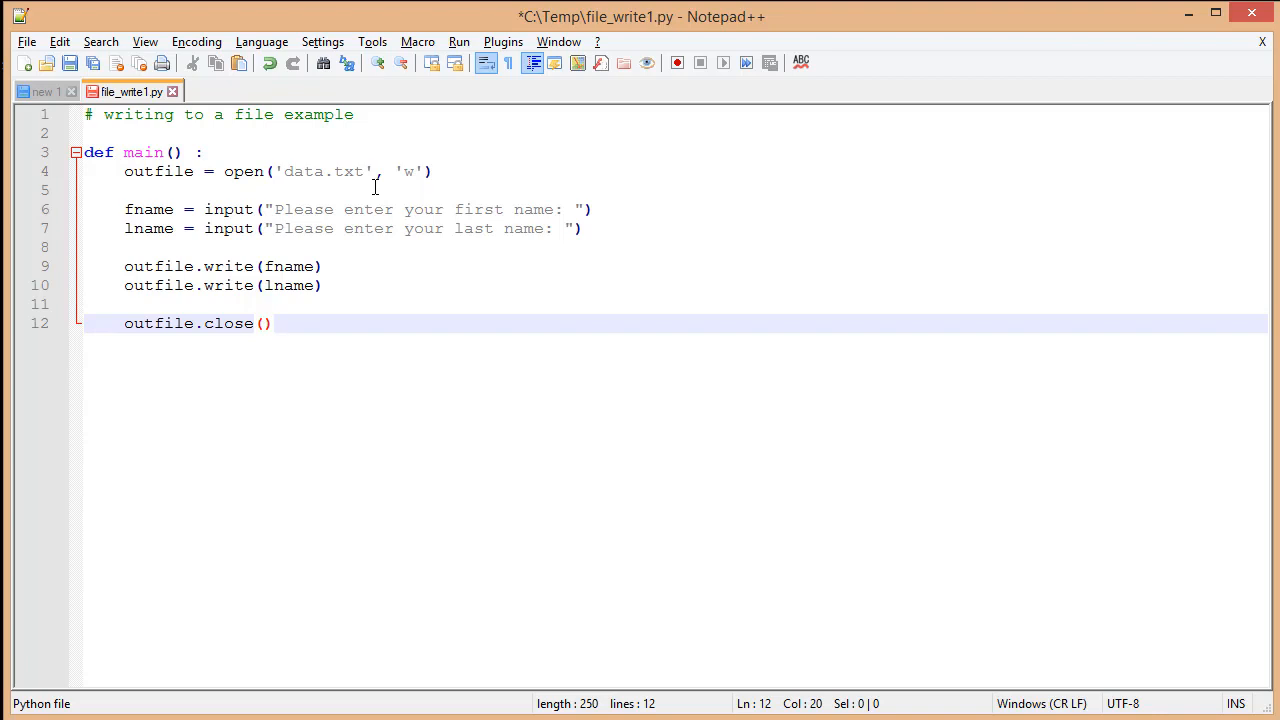
text(main())
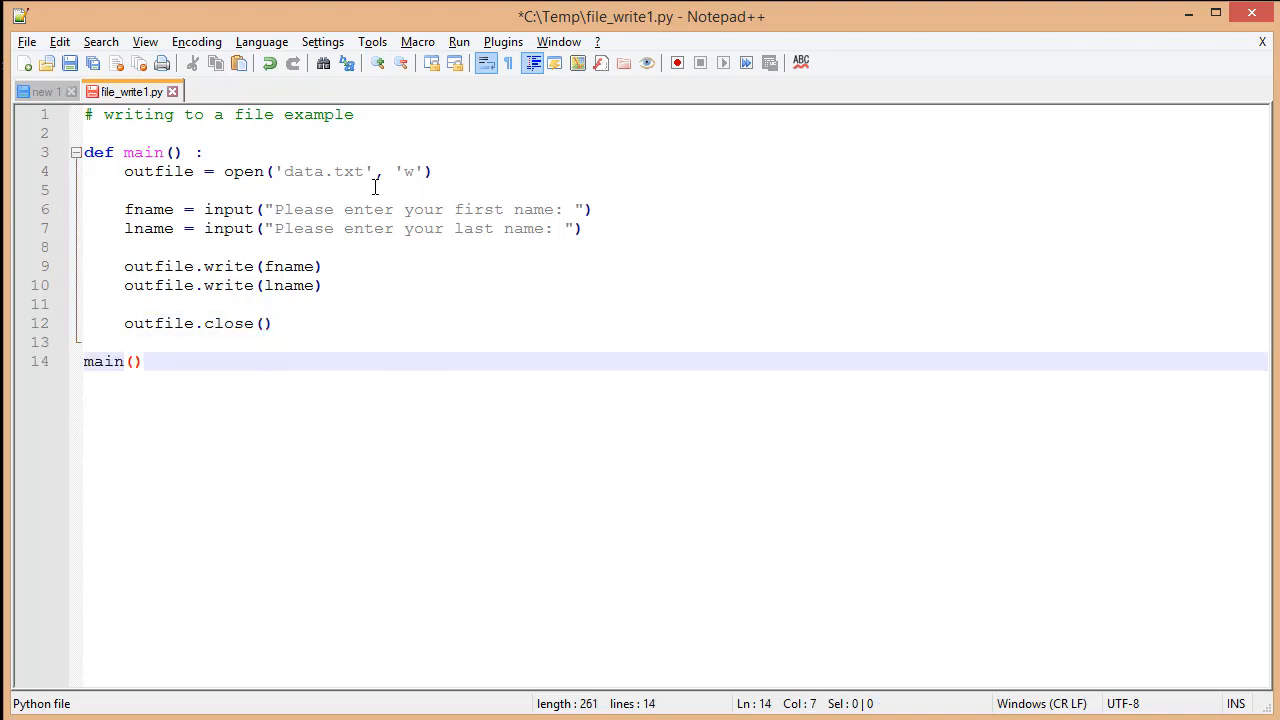
Run py file_write1.py with Bob and Smith, then confirm data.txt reads BobSmith.
click(459, 41)
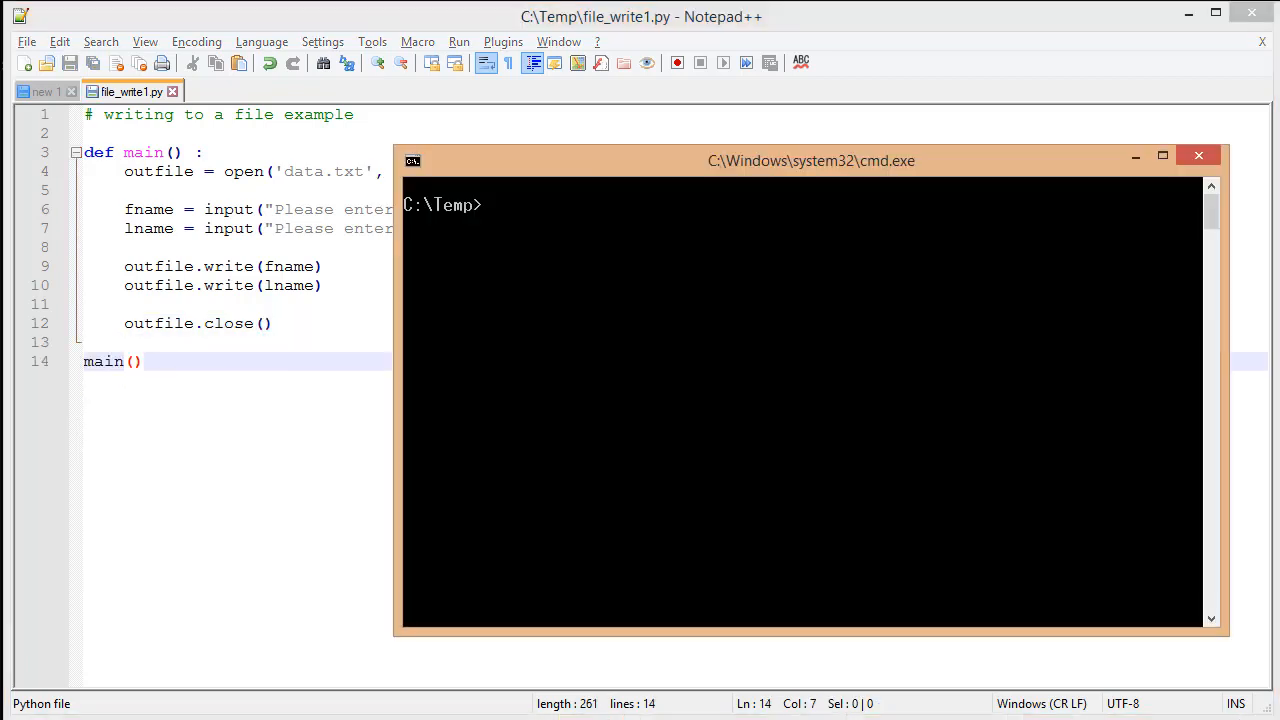
text(py)
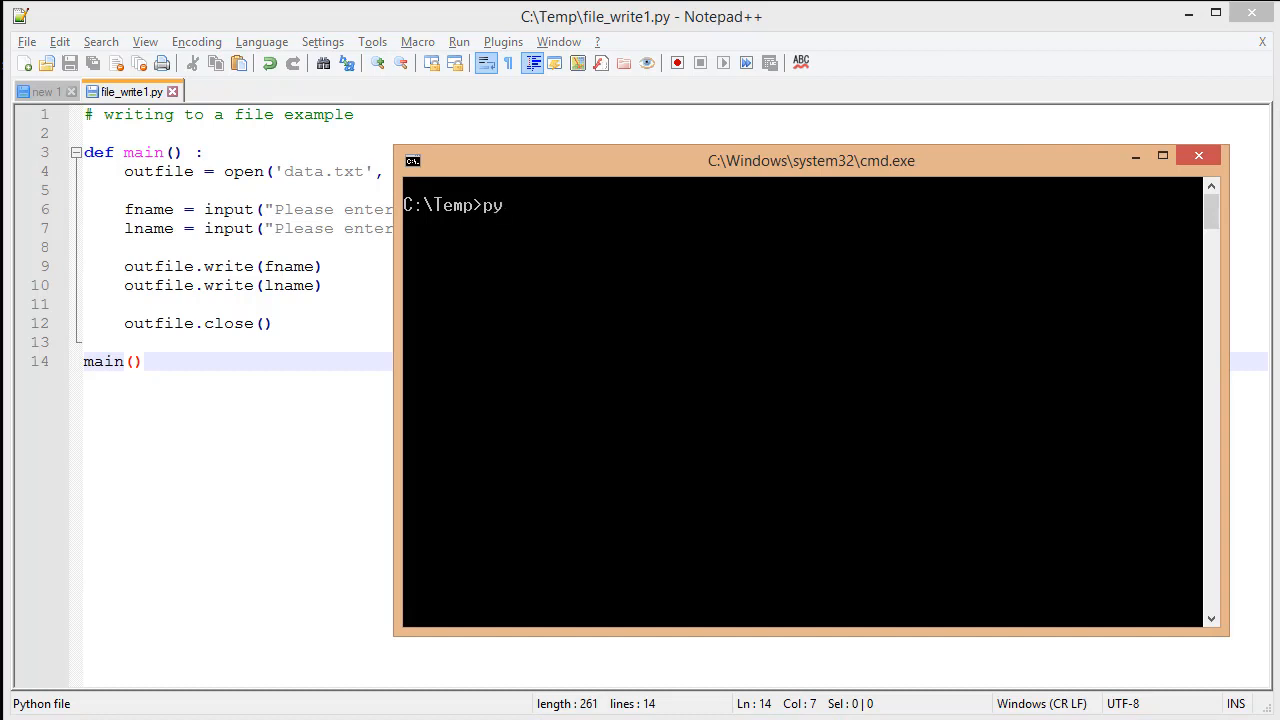
text(f)
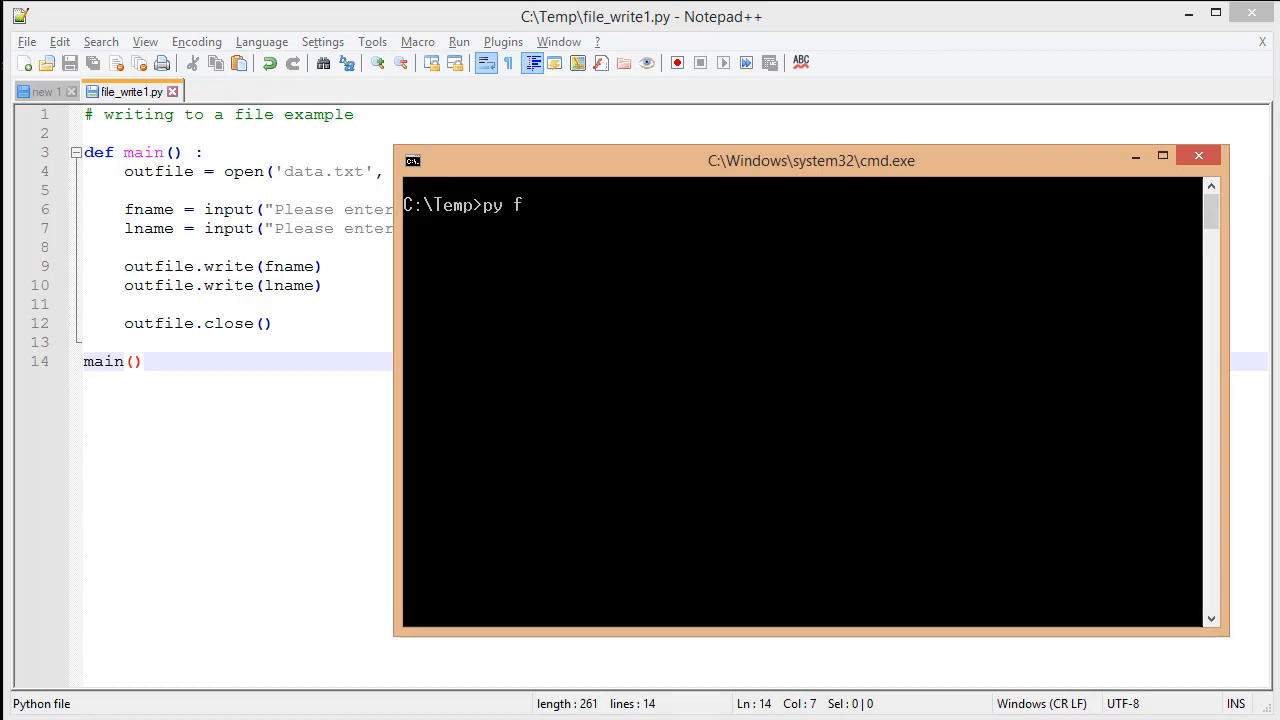
text(ile_write1.py)
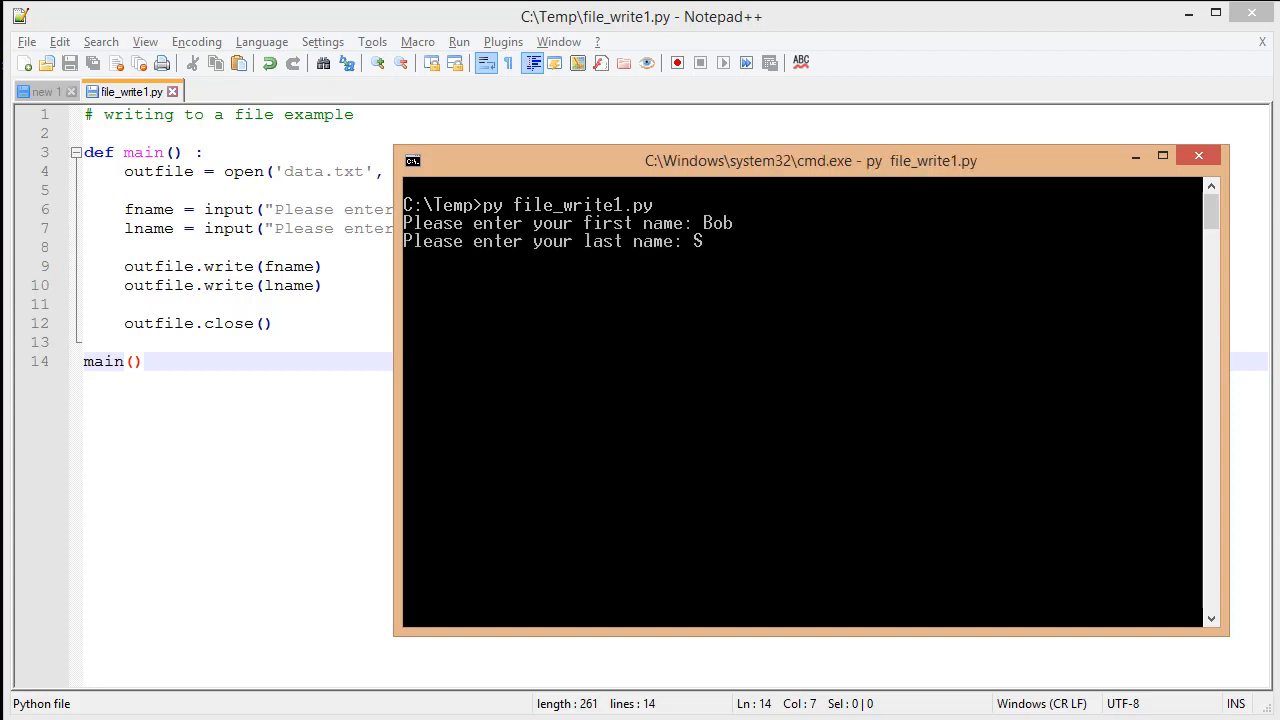
text(Smith)
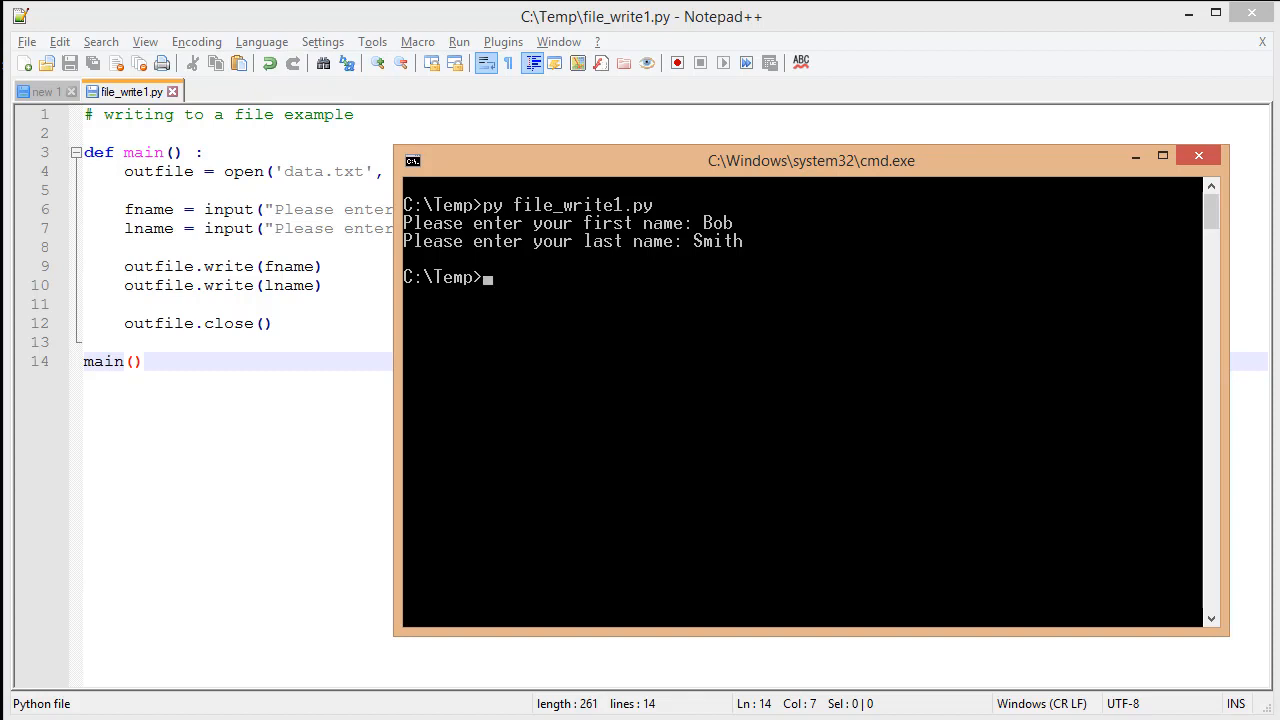
mouse_move(75, 107)
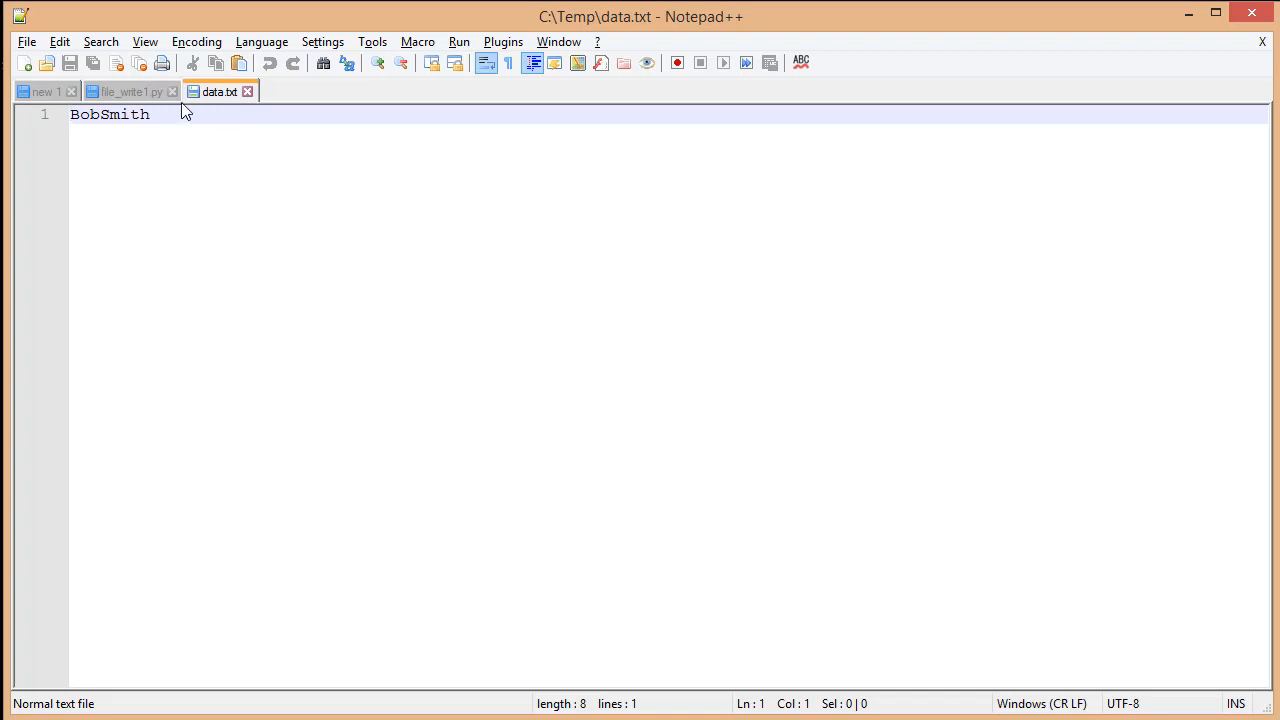
click(127, 91)
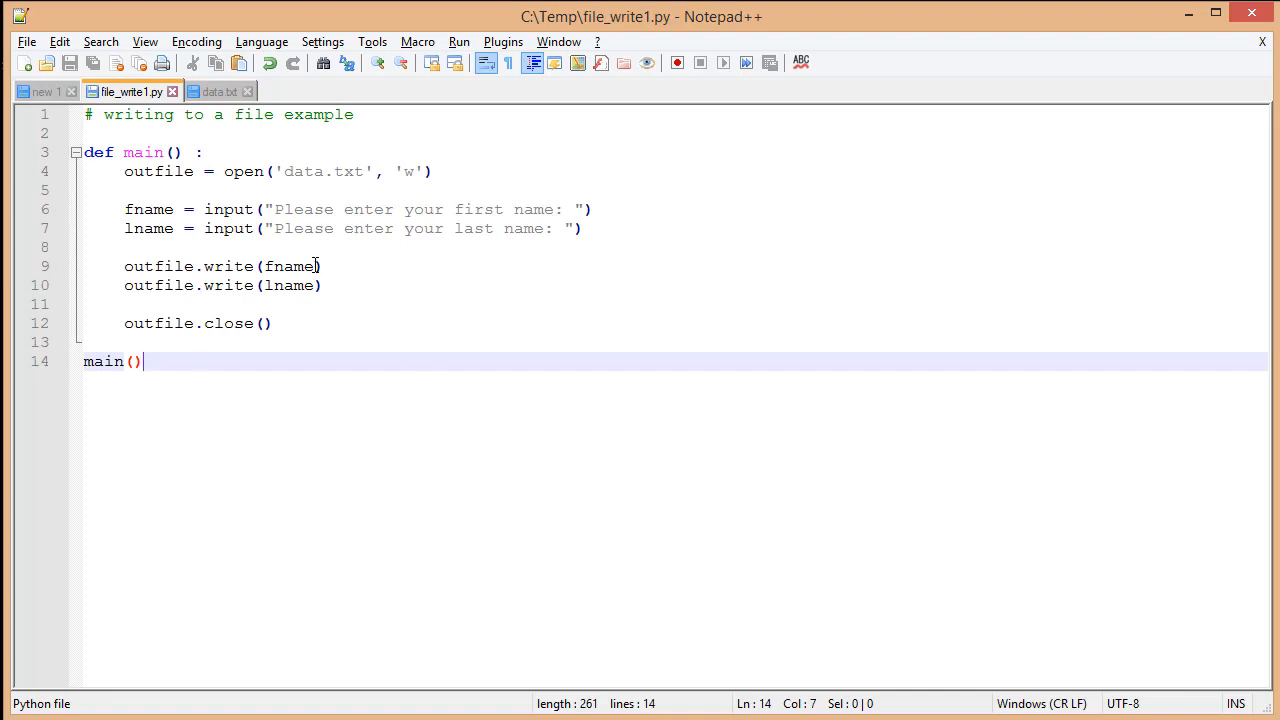
Append + '\n' to both outfile.write calls and save the script.
text(+ '\n')
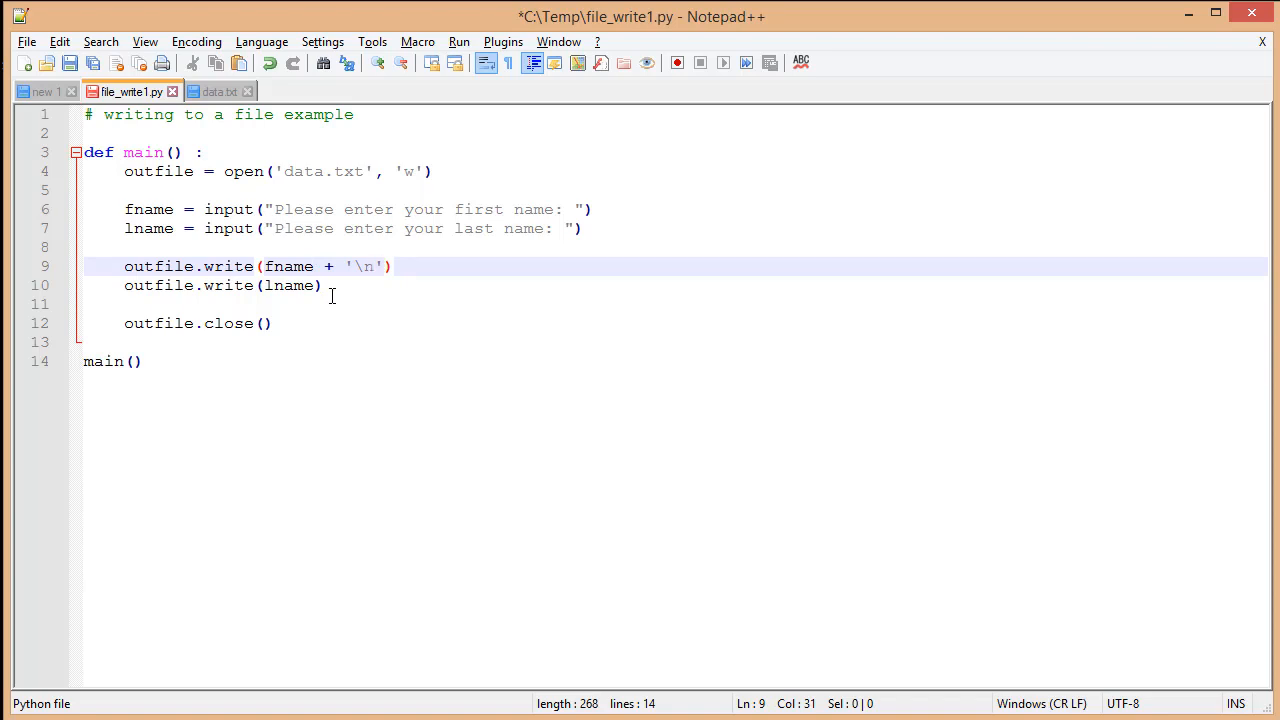
text(+ '\n')
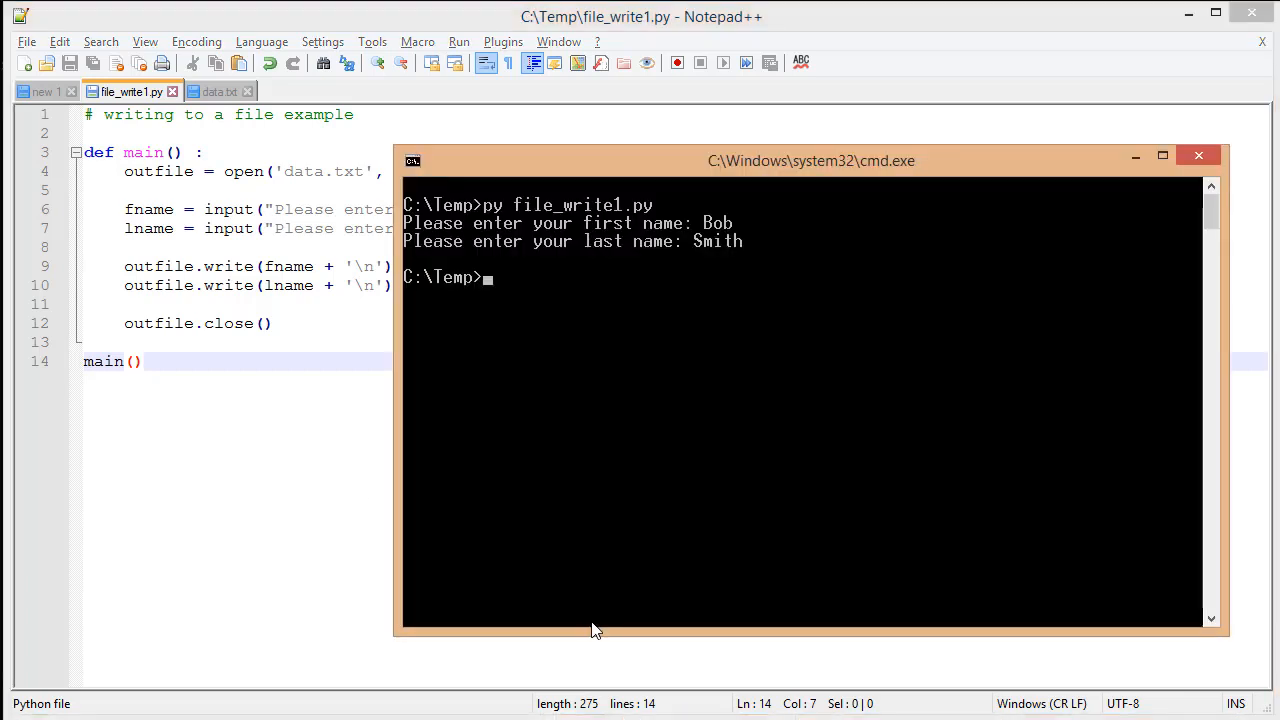
Rerun py file_write1.py entering Bob and Smith.
text(py file_write1.py)
text(Bob)
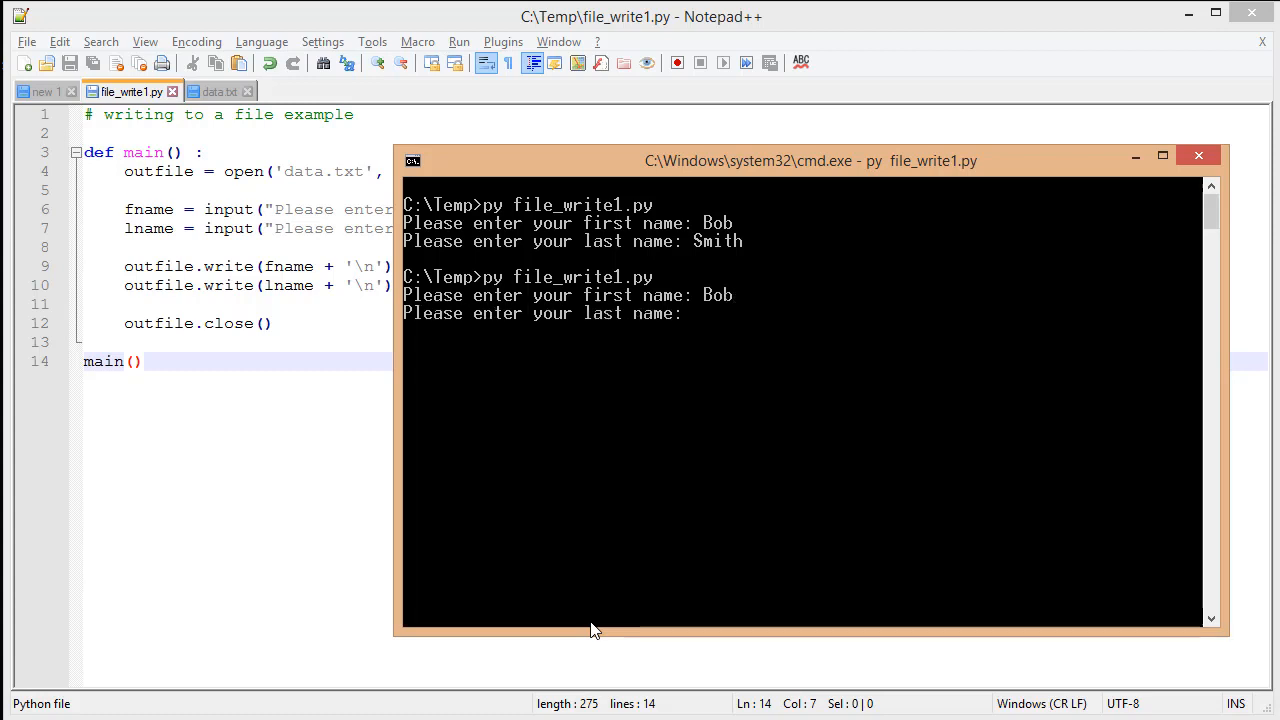
text(Smith)
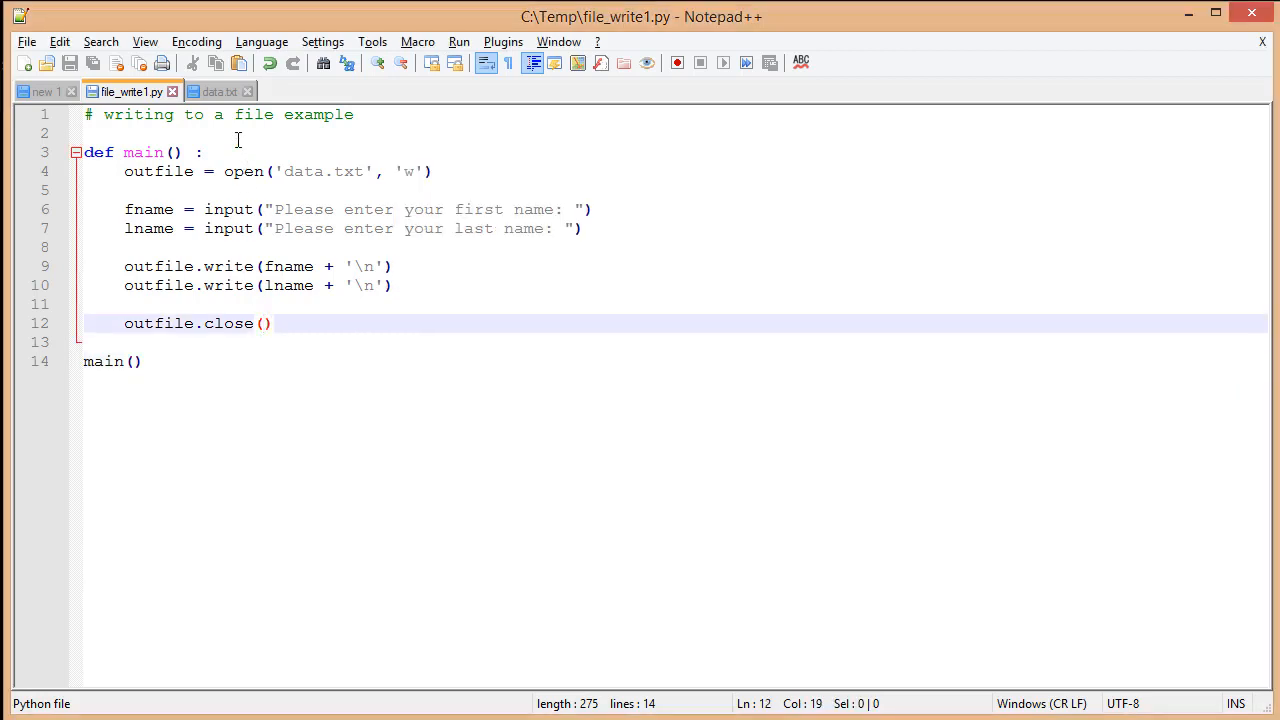
mouse_move(218, 91)
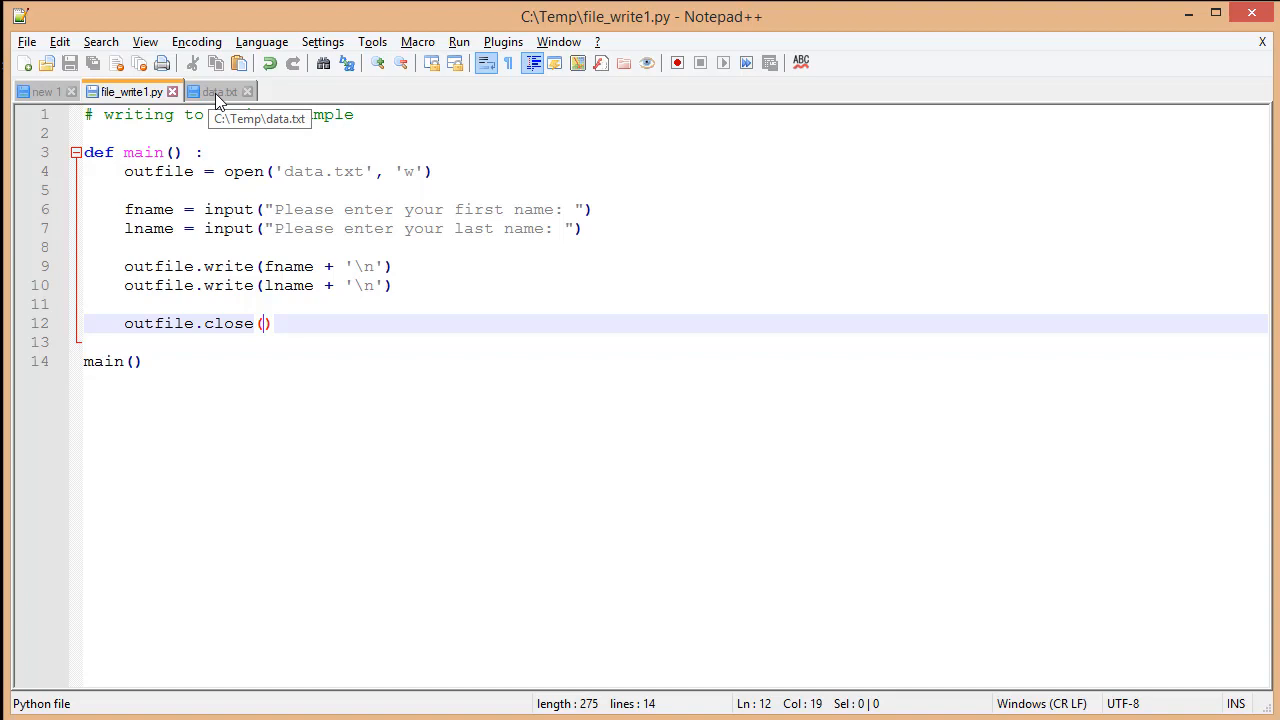
Reload the changed data.txt to show Bob and Smith on separate lines, then switch tabs.
click(215, 91)
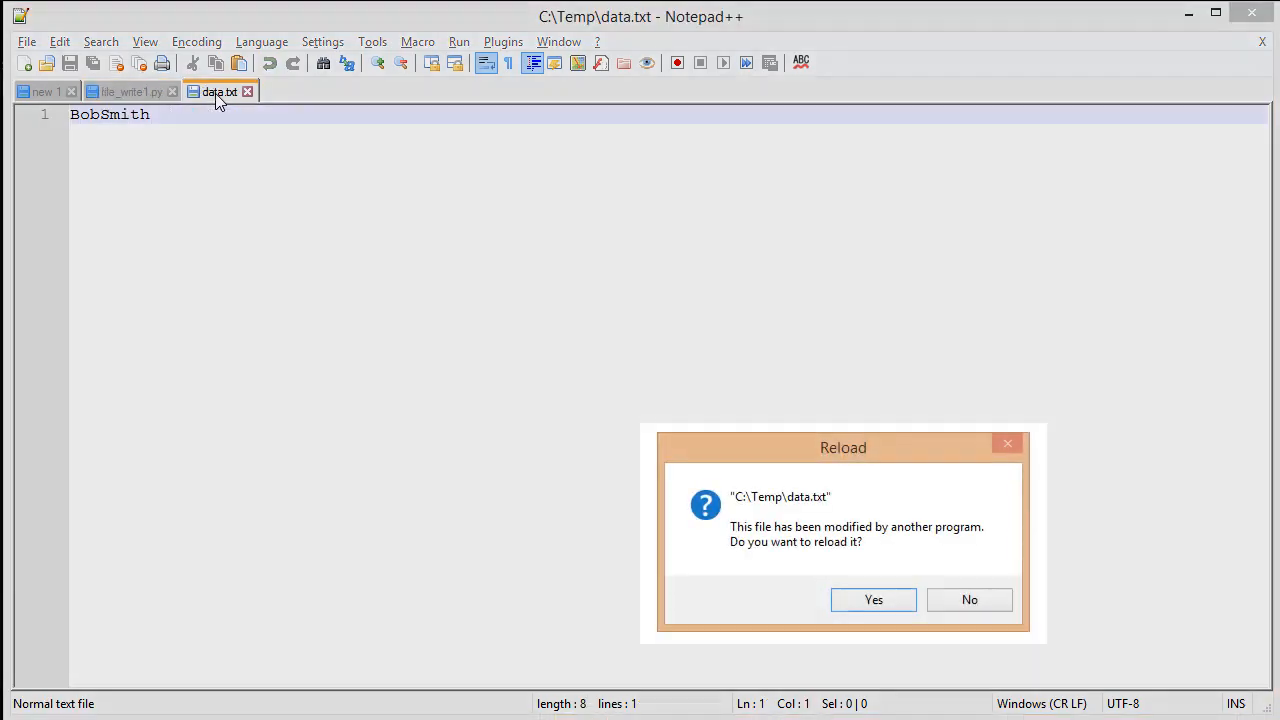
click(873, 599)
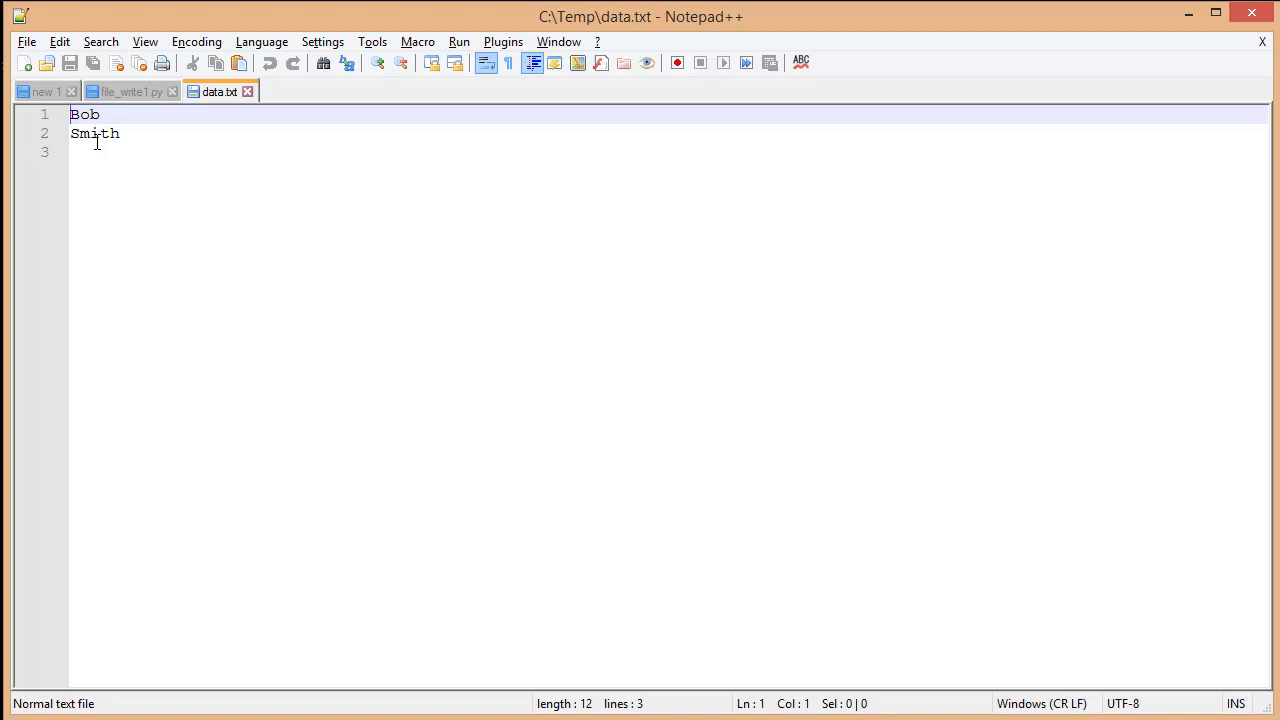
click(130, 91)
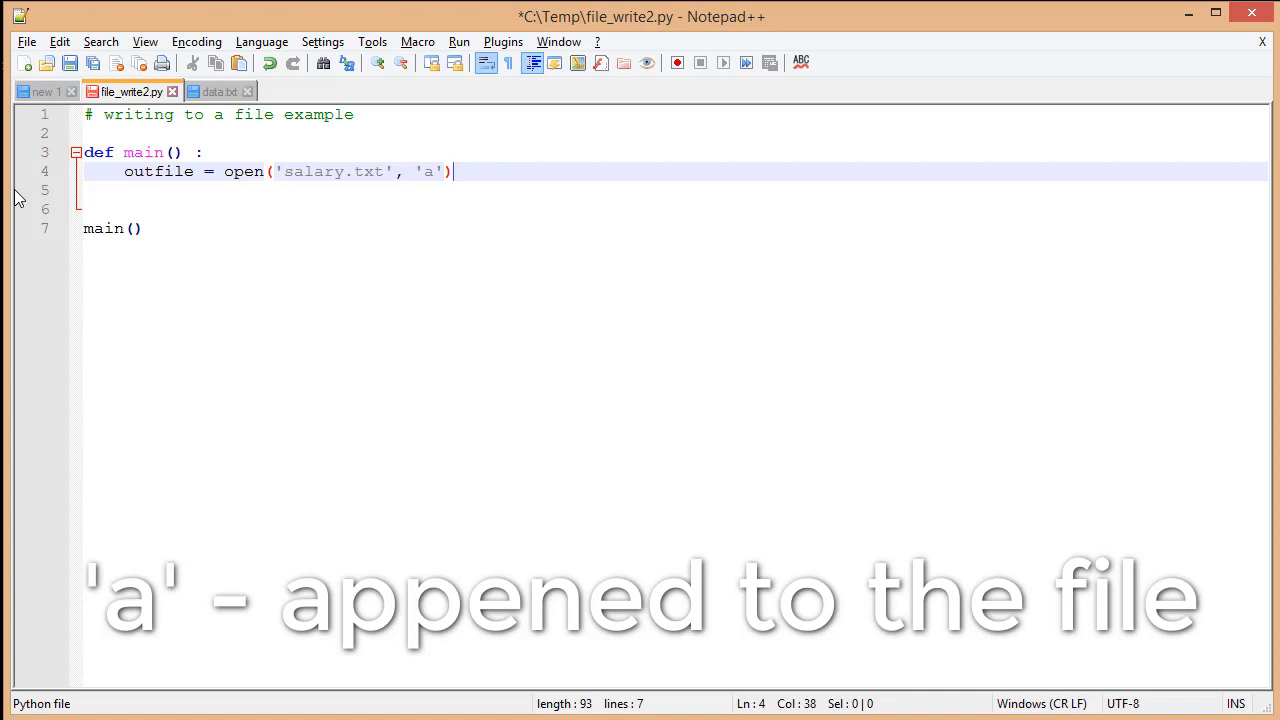
Add employee = input("Enter the Employee's name: ") to file_write2.py.
text(emplo)
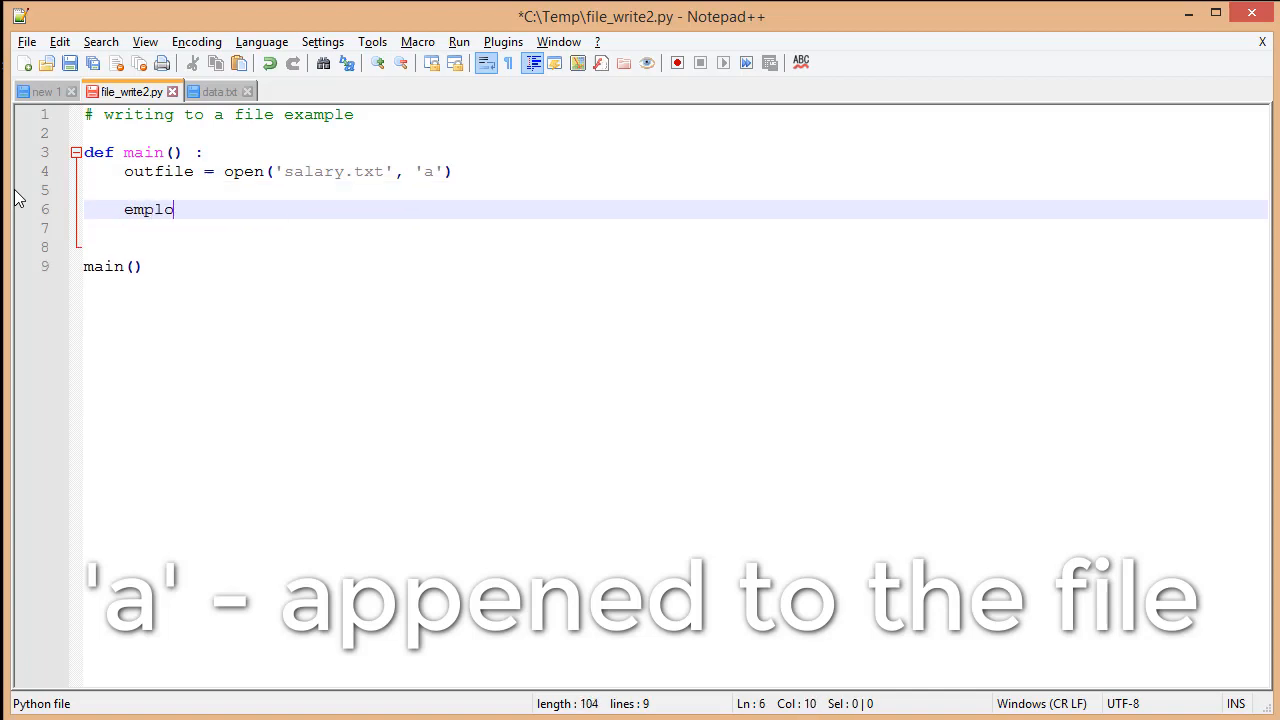
text(yee = input)
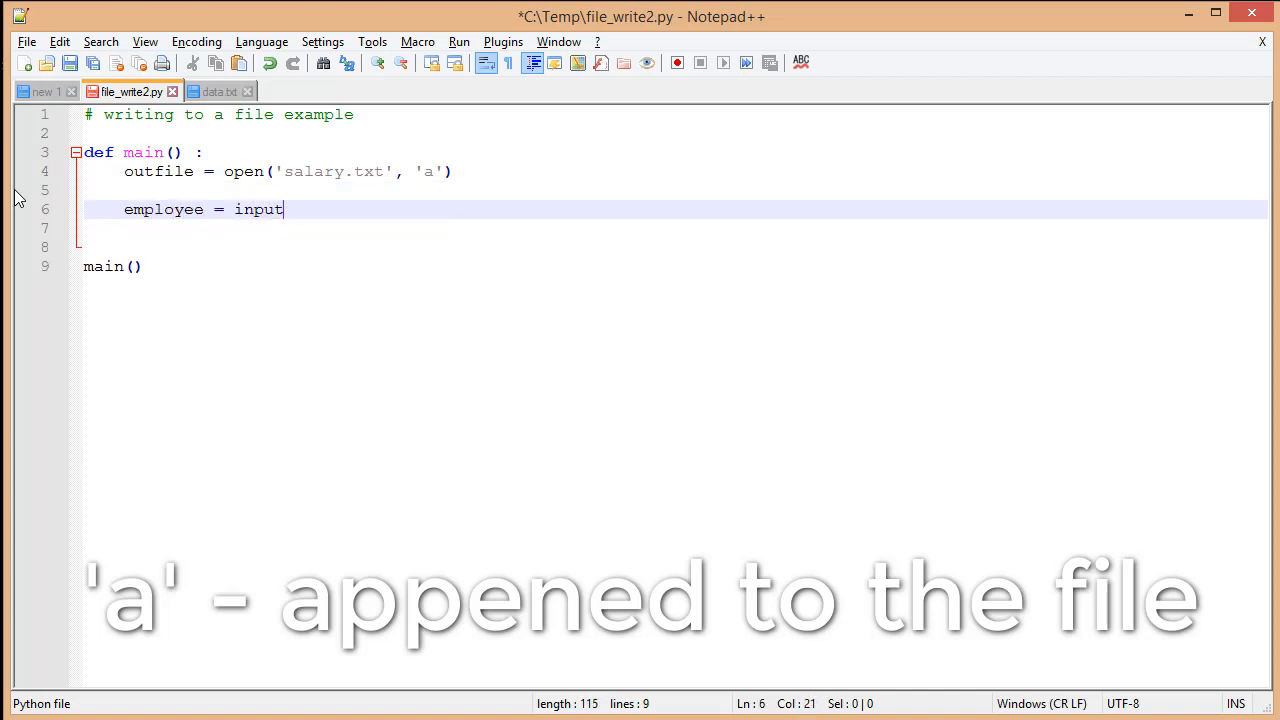
text(("Enter the Empl)
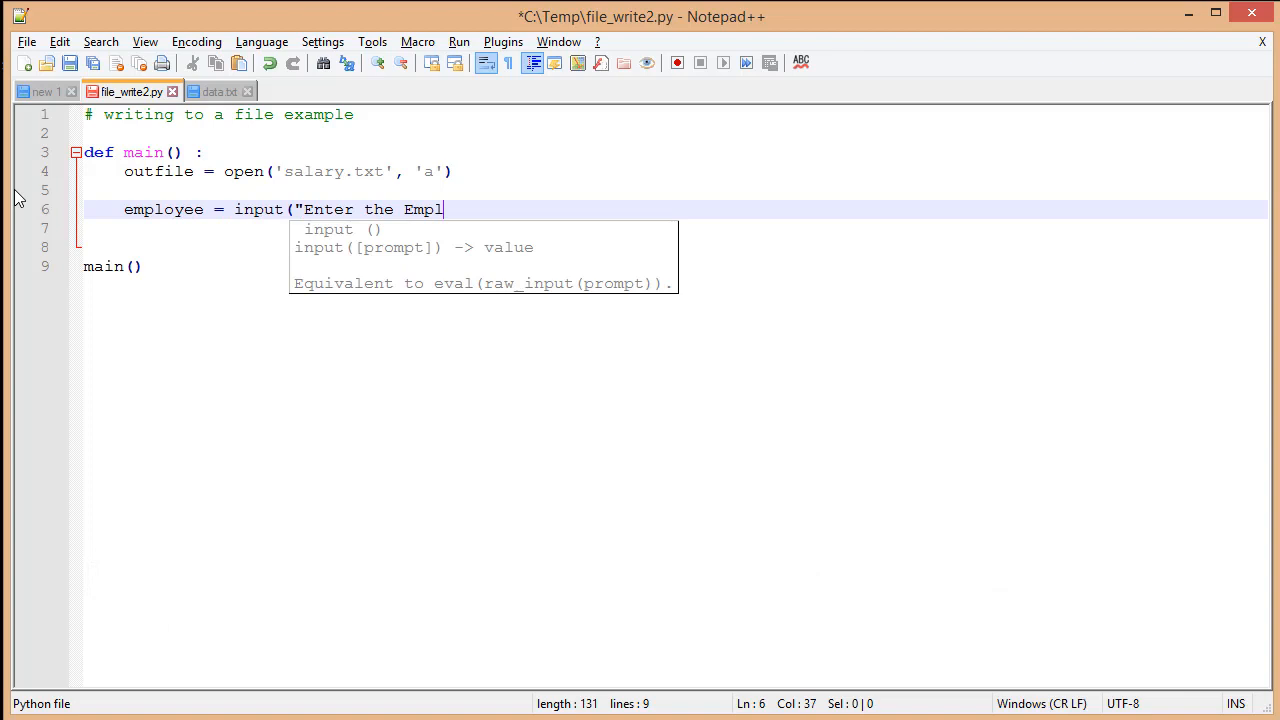
text(oyee's name: "))
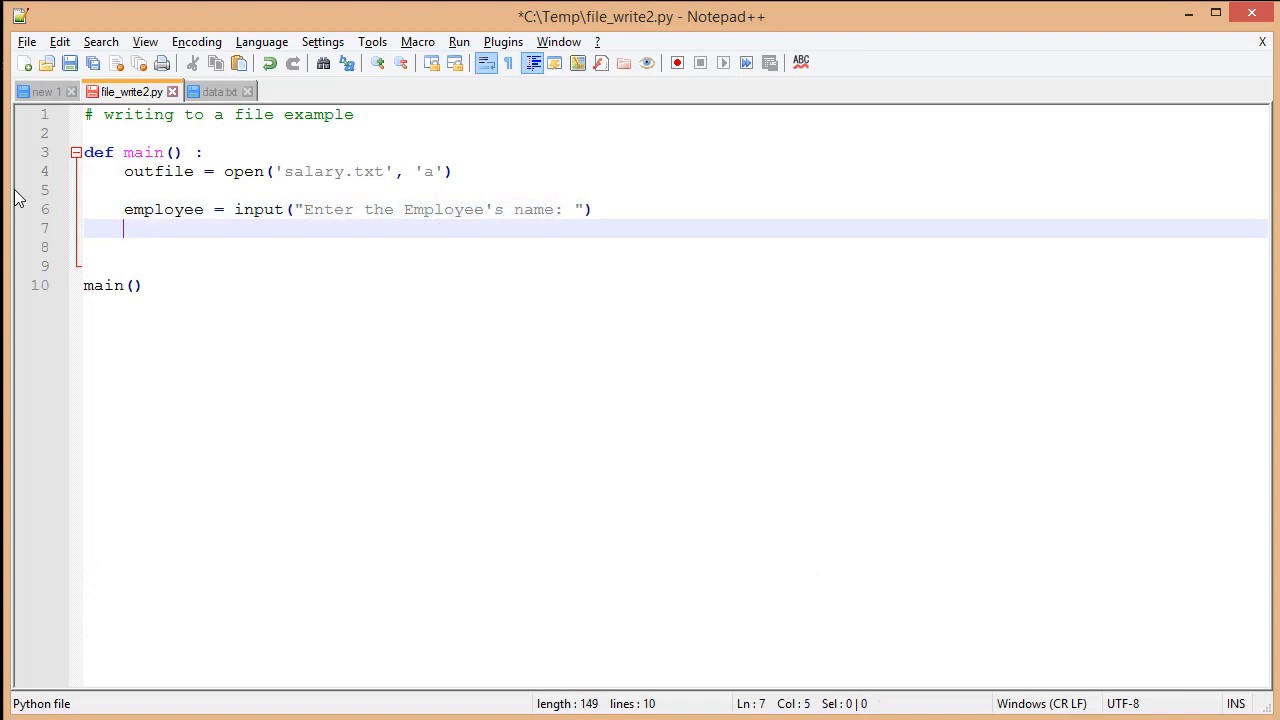
click(135, 132)
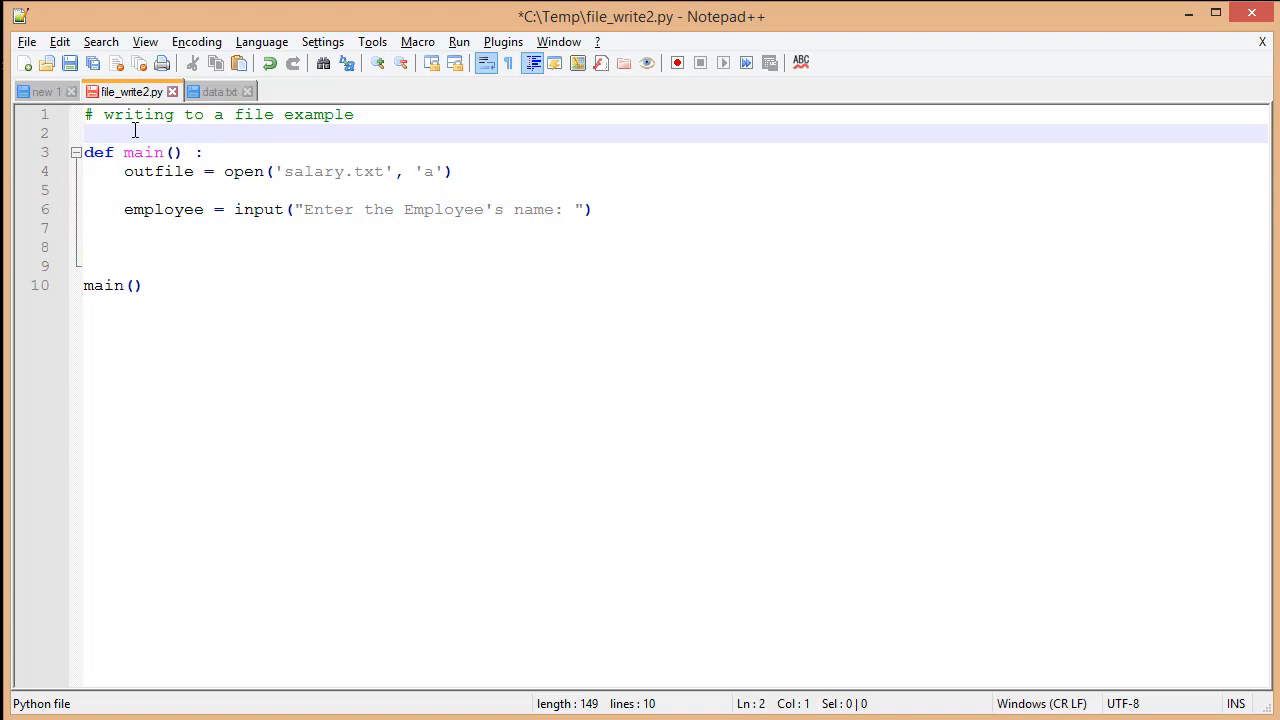
Set salary to random.randint(35000, 50000).
text(salary = random.r)
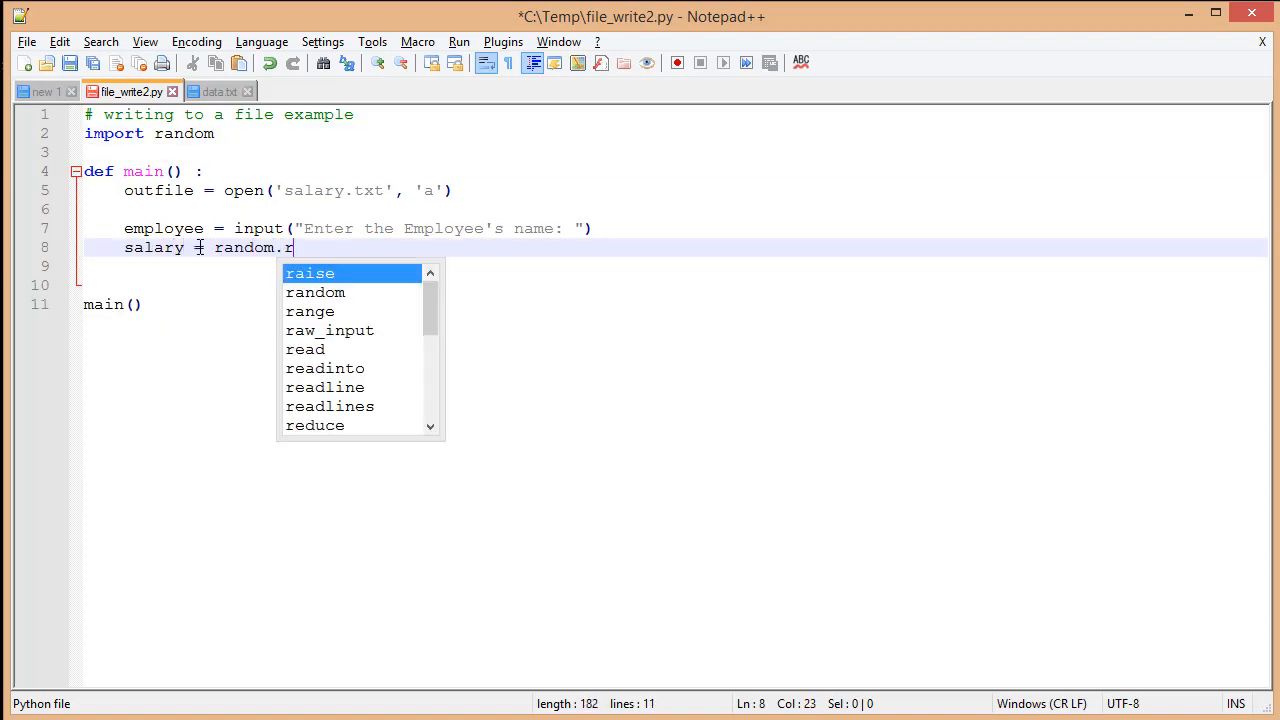
text(andint()
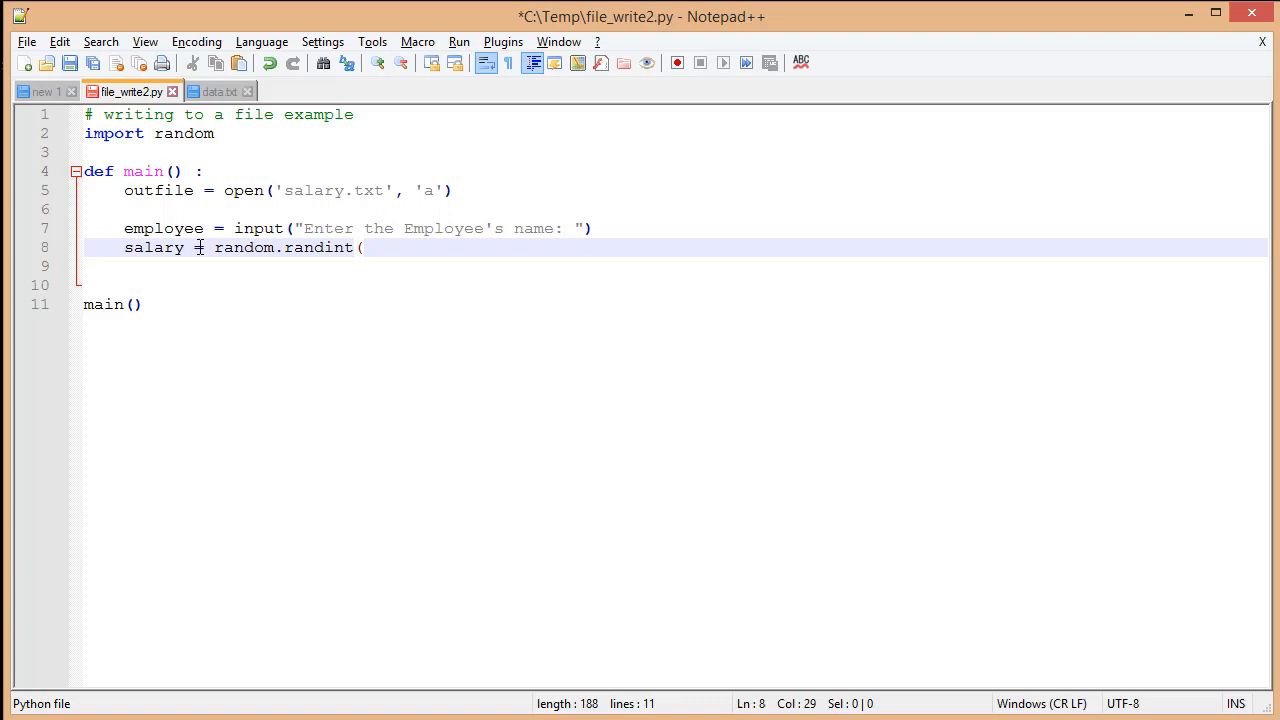
text(35000,5000)
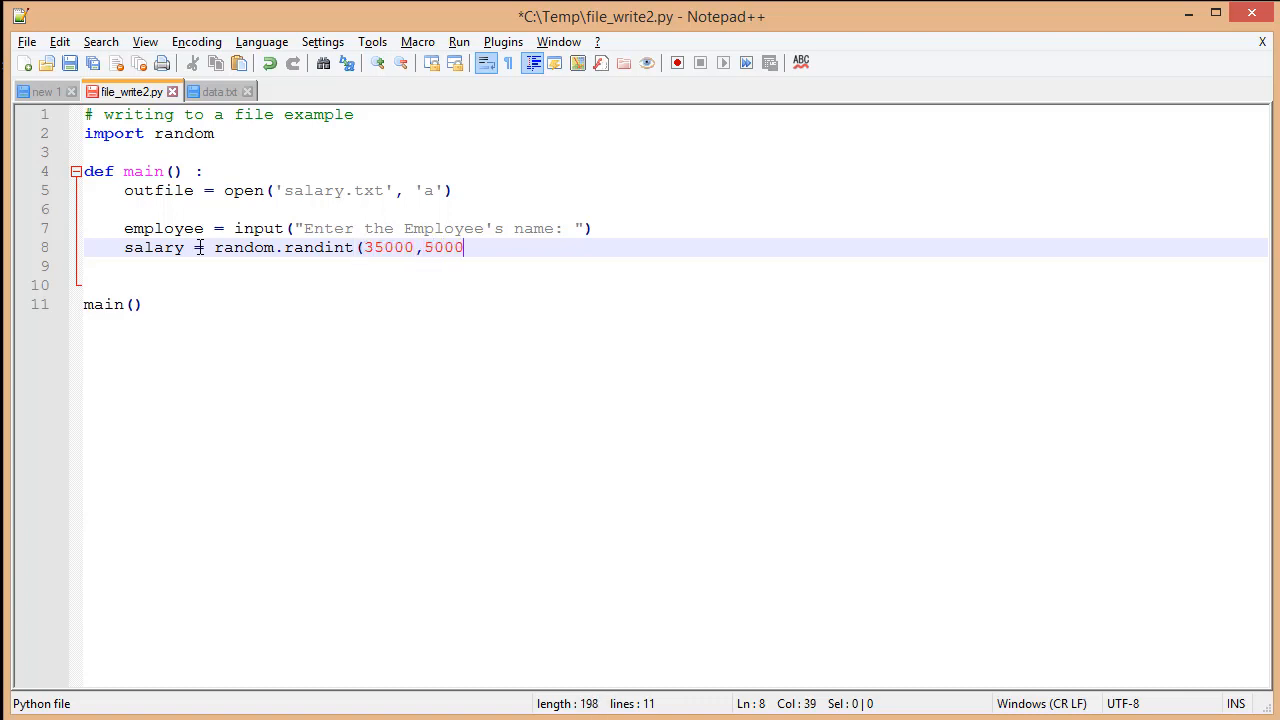
text(0))
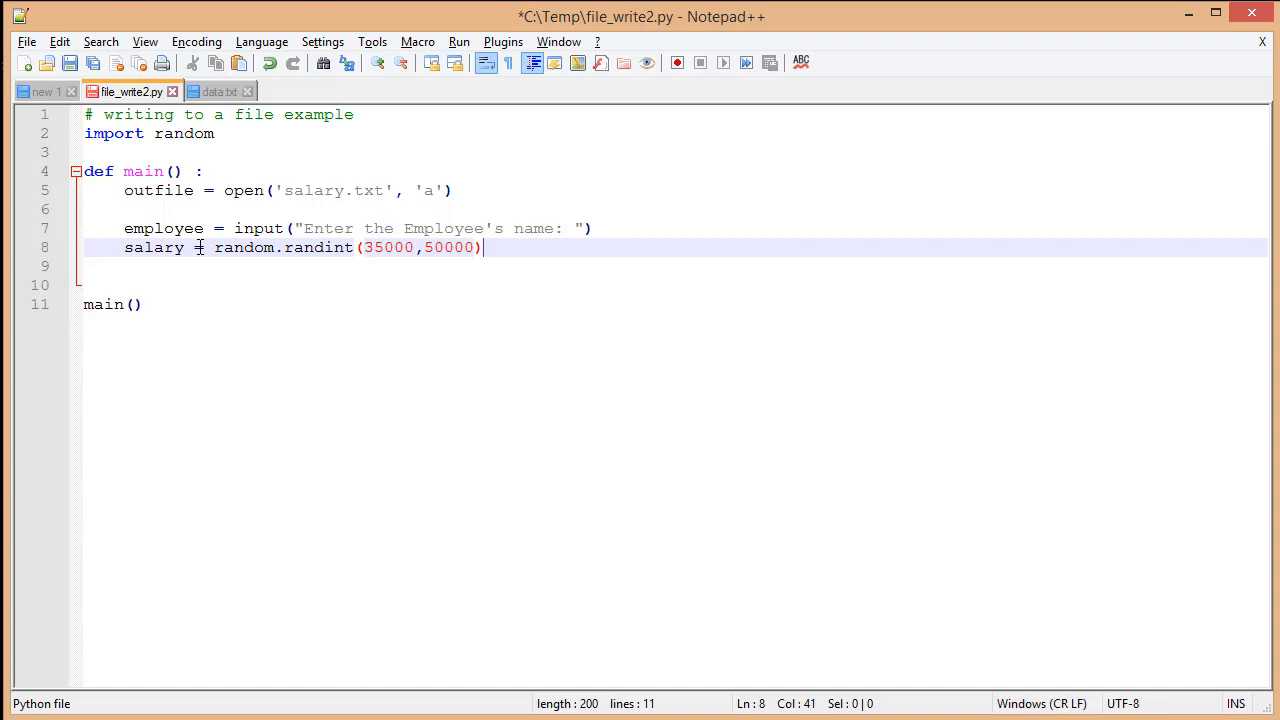
key(Enter)
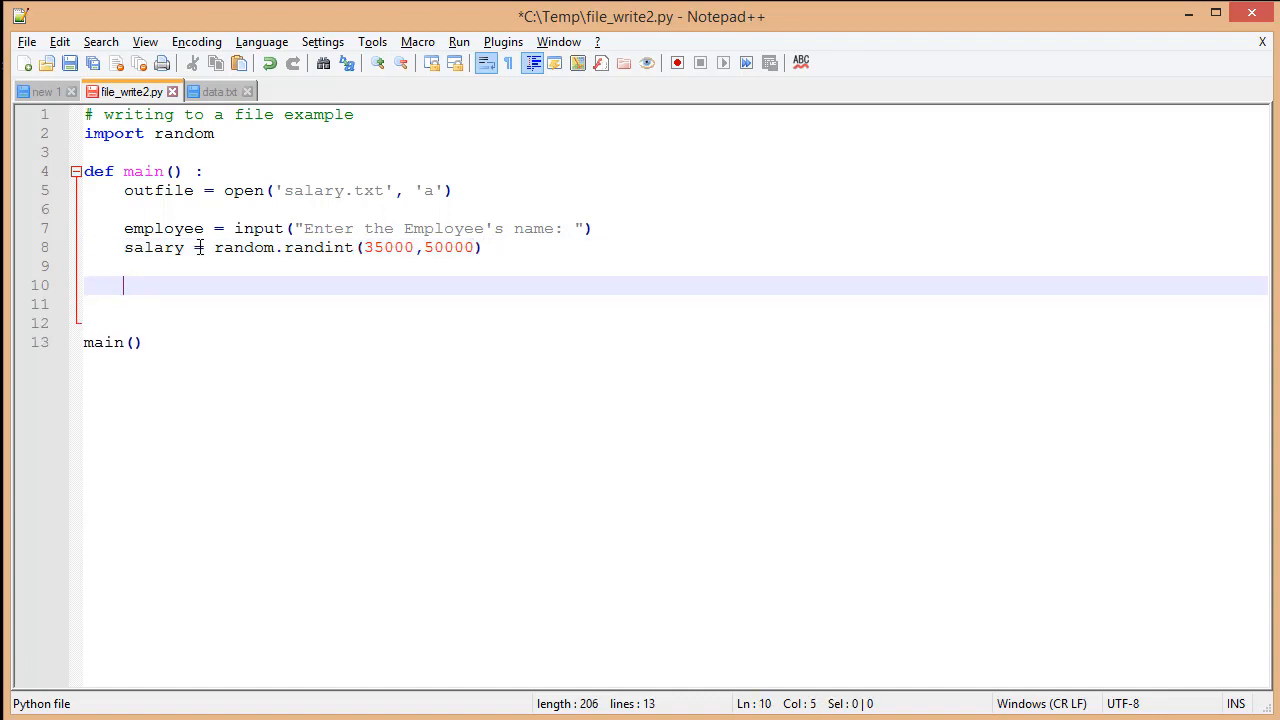
Write the employee name followed by "\n" to outfile.
text(outfile.write()
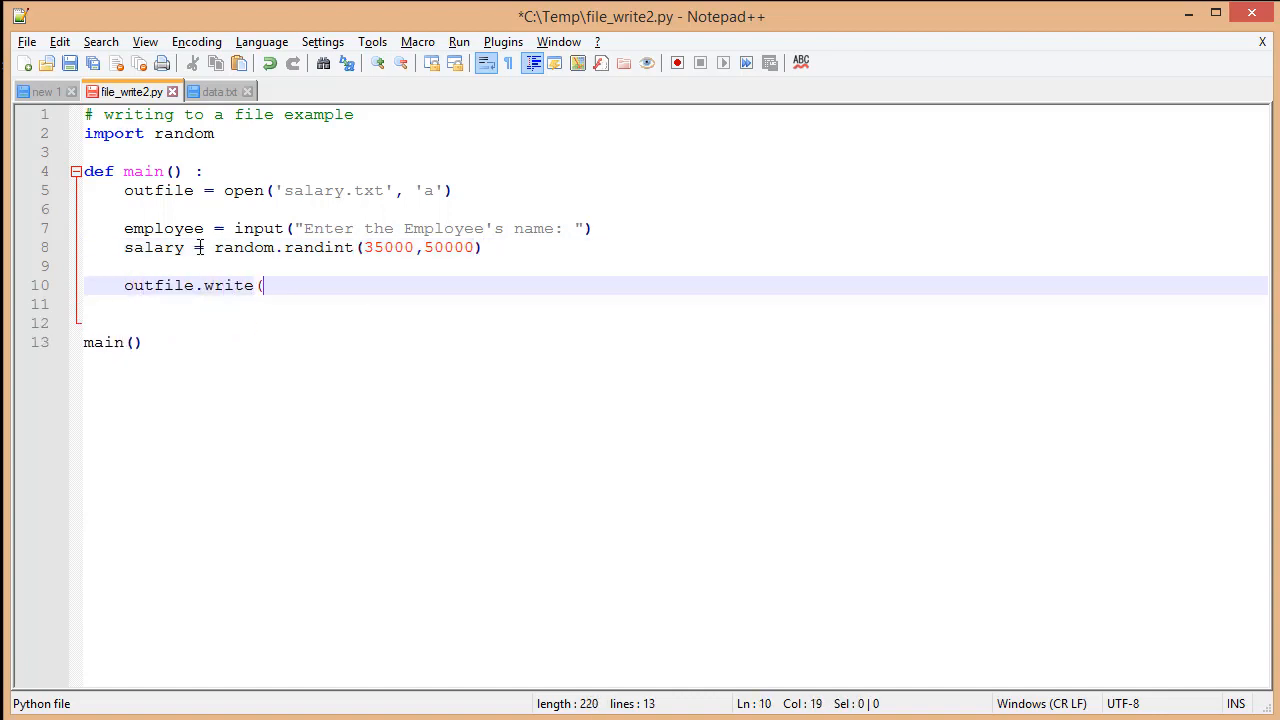
text(employee)
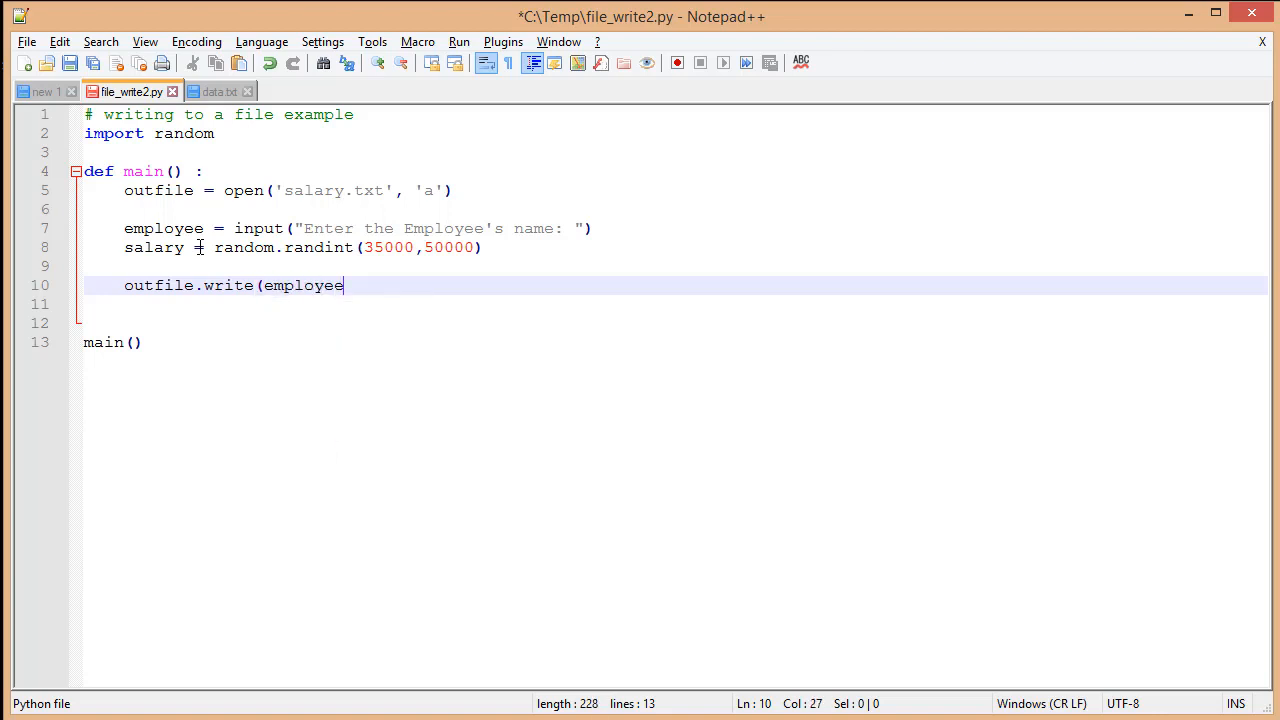
text(+ ")
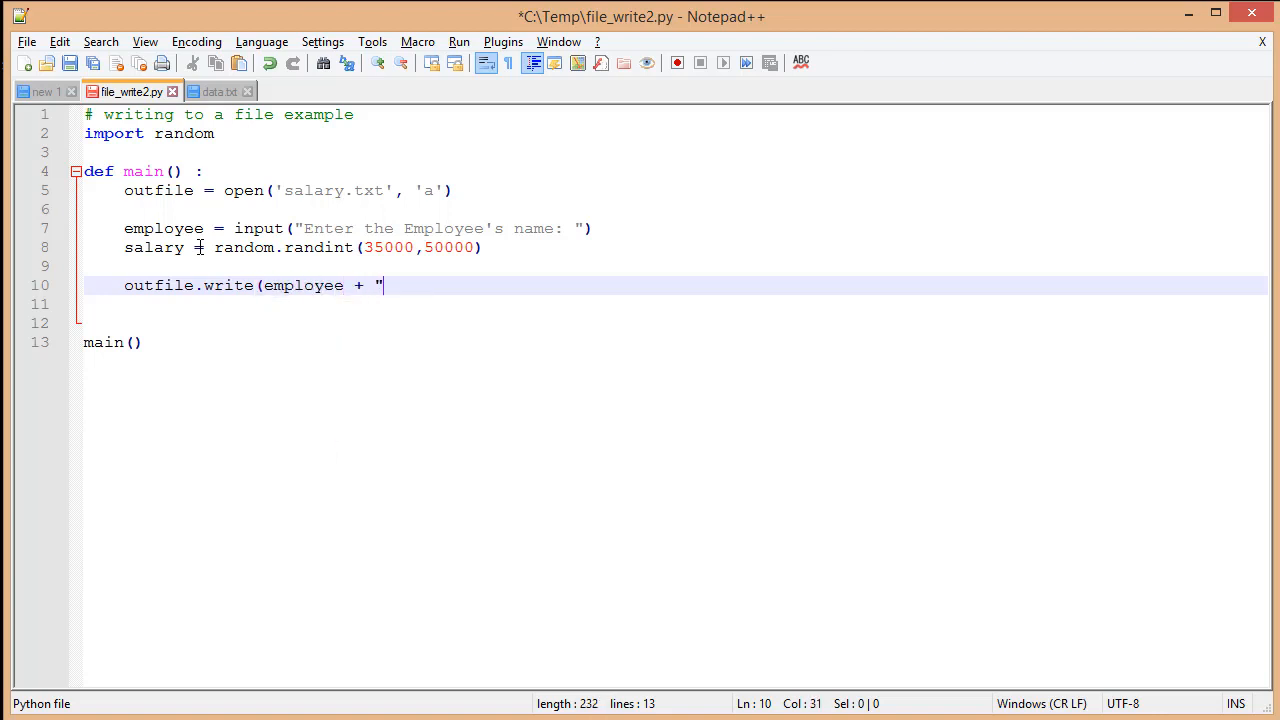
text(\n)
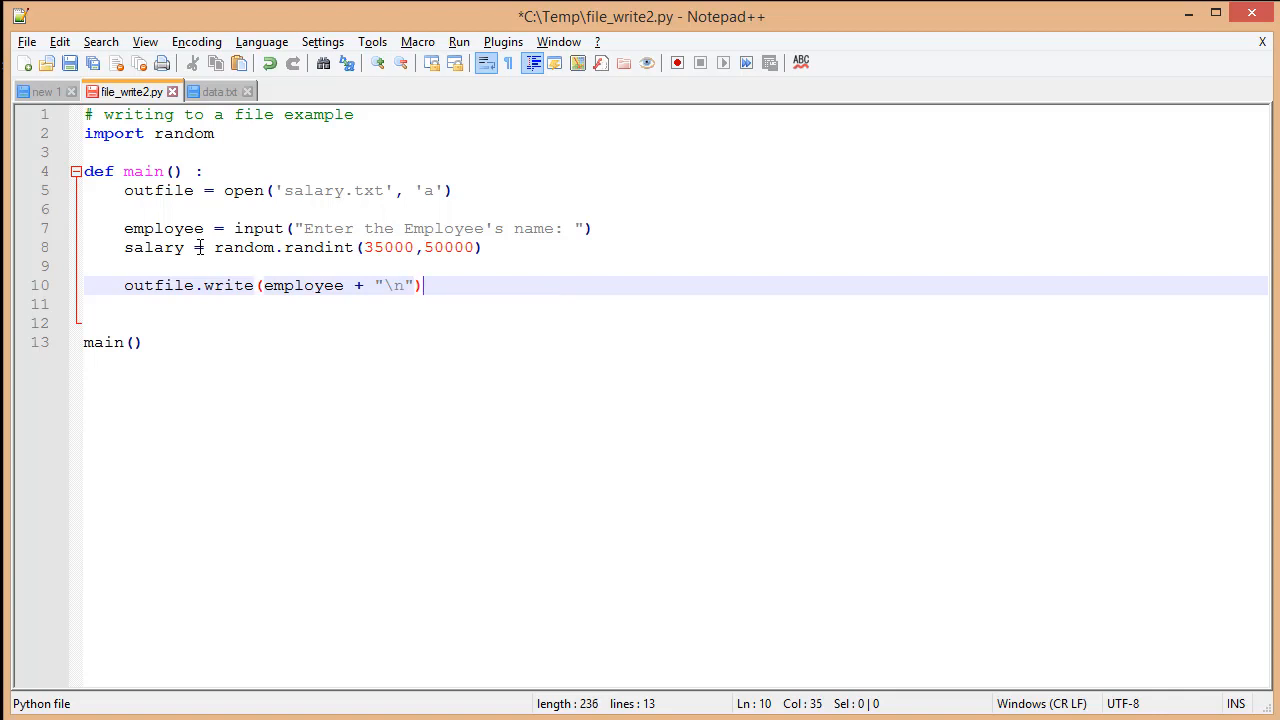
text(outfile.)
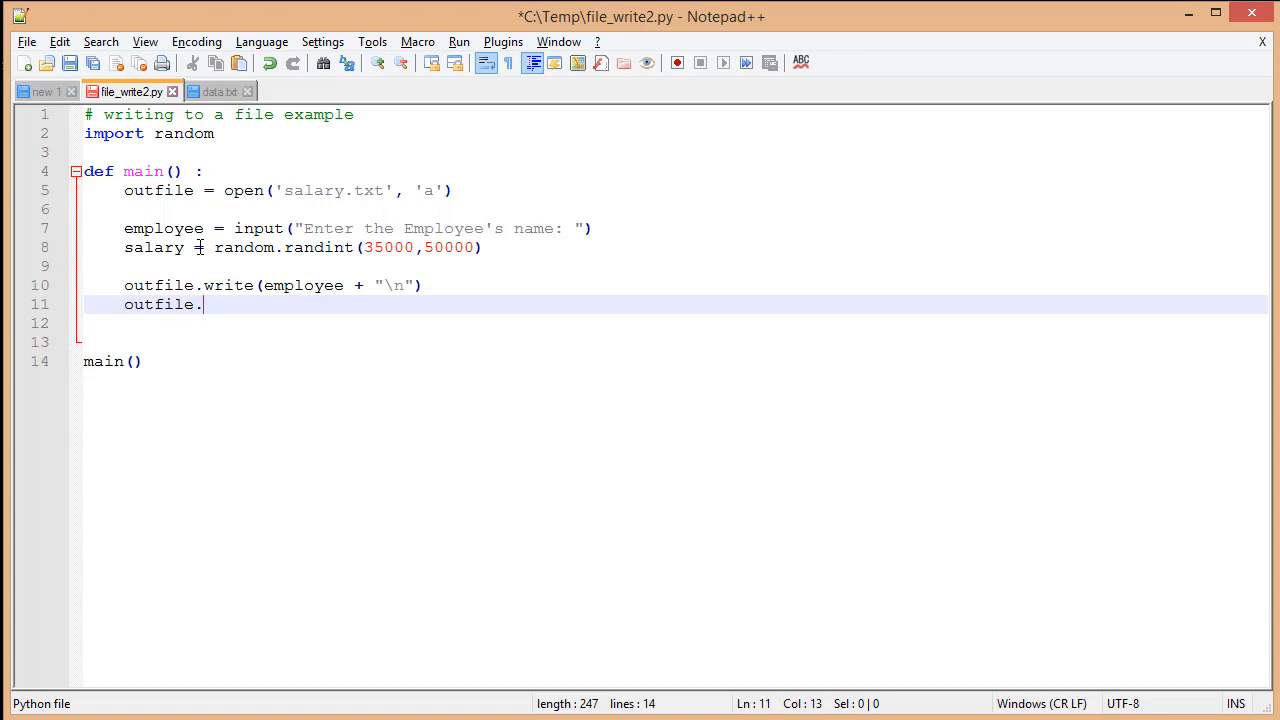
Write "$" + str(salary) + "\n" to outfile, then add outfile.close().
text(write()
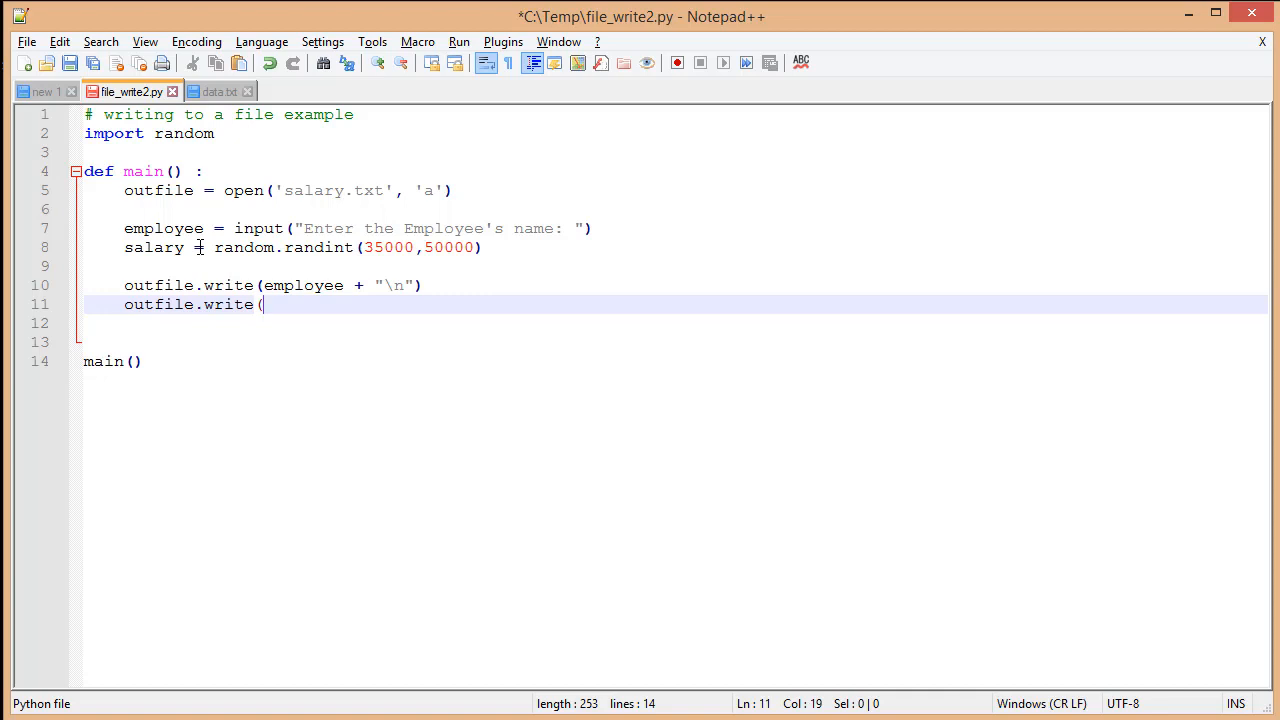
text("$")
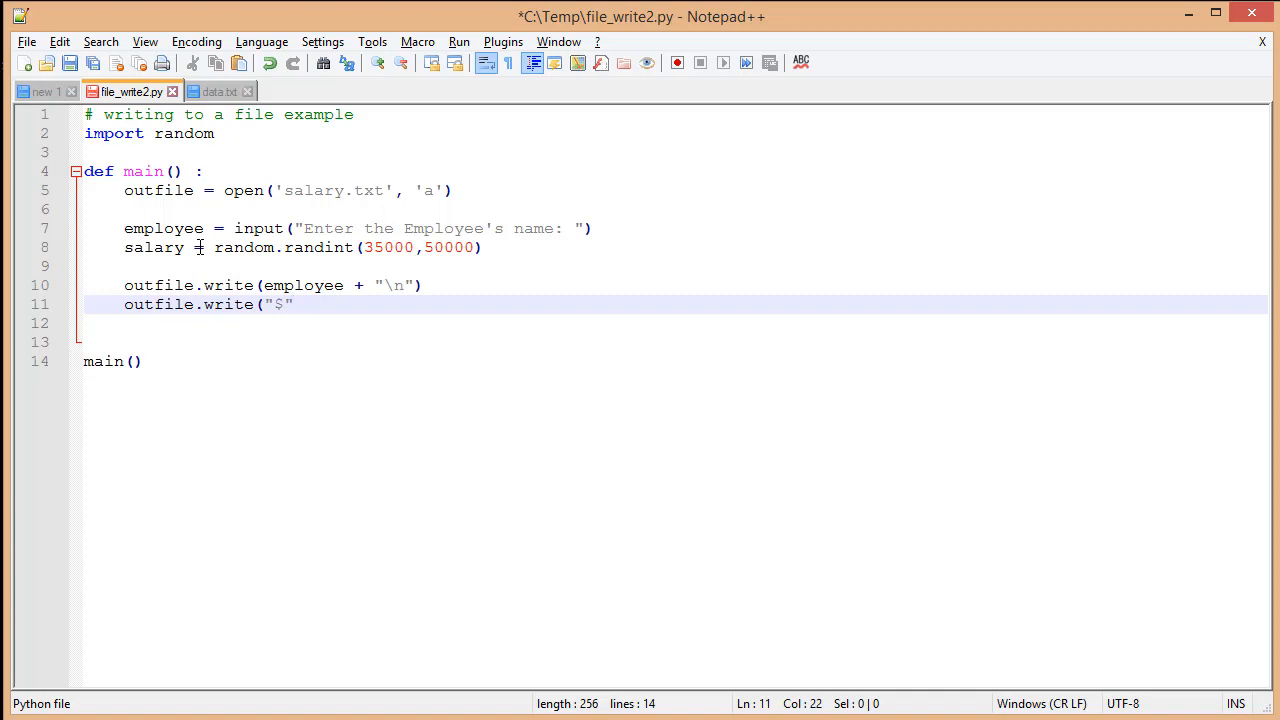
text(+)
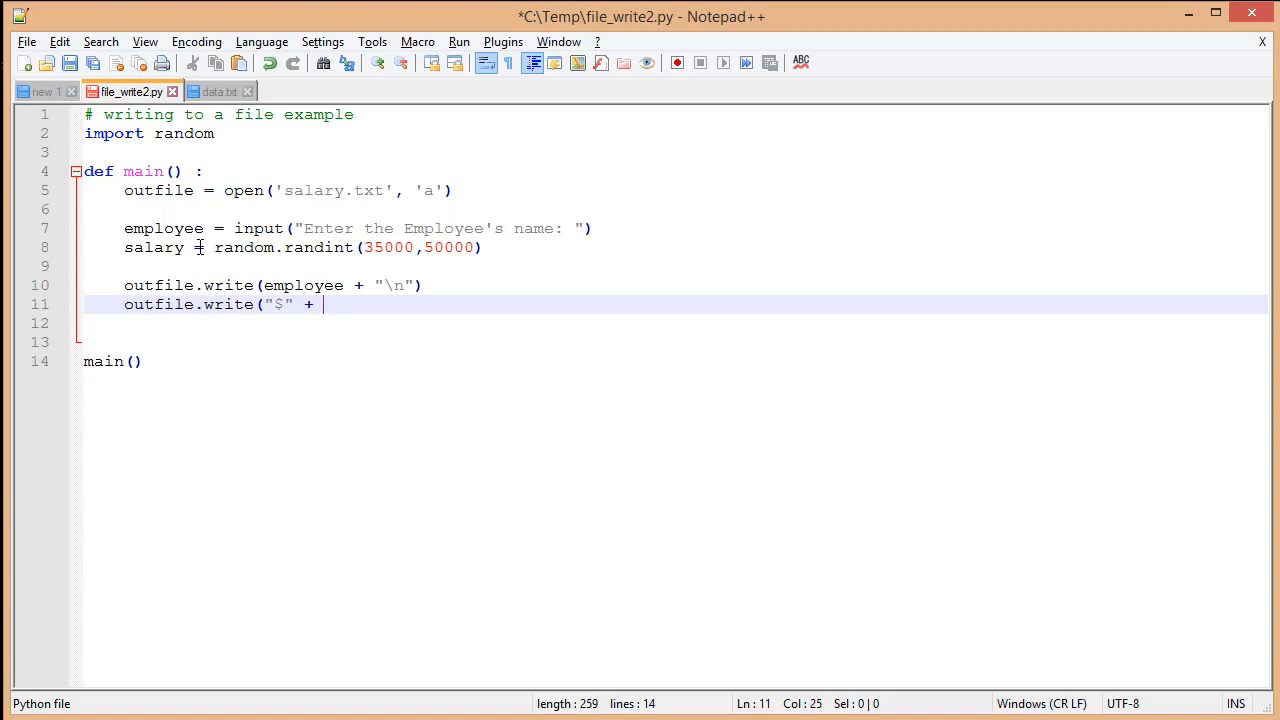
text(str)
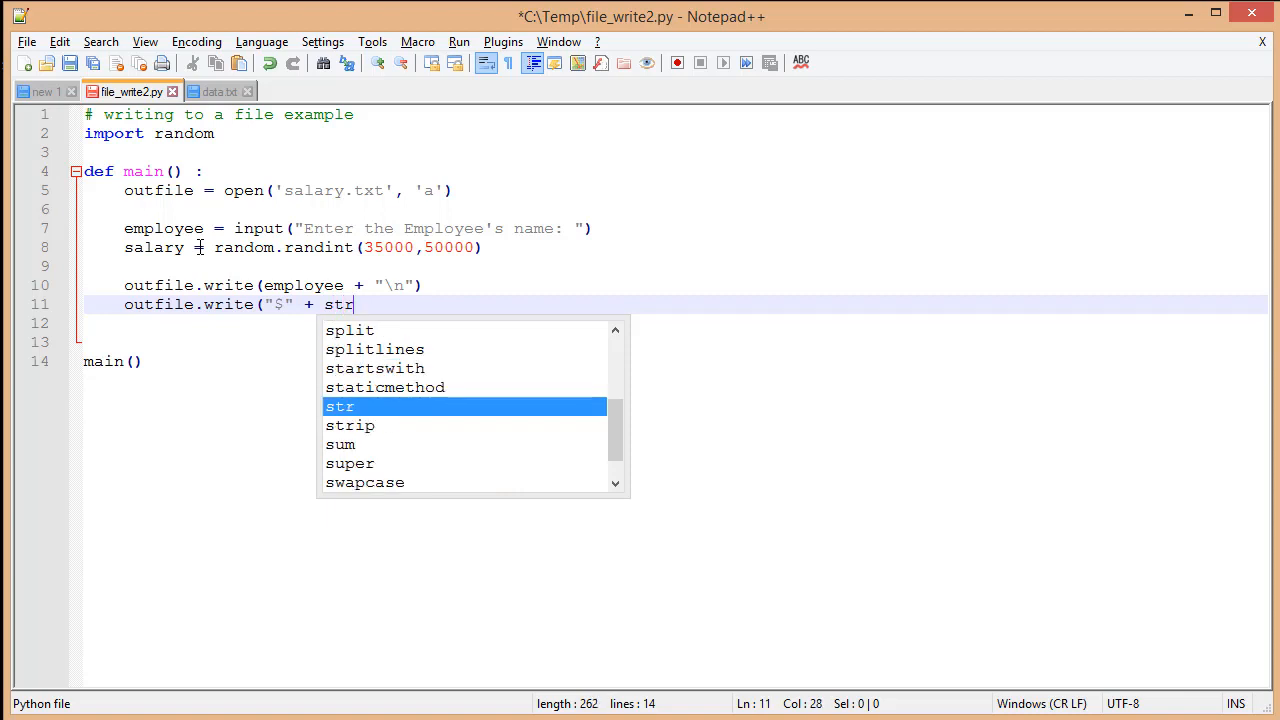
text(()
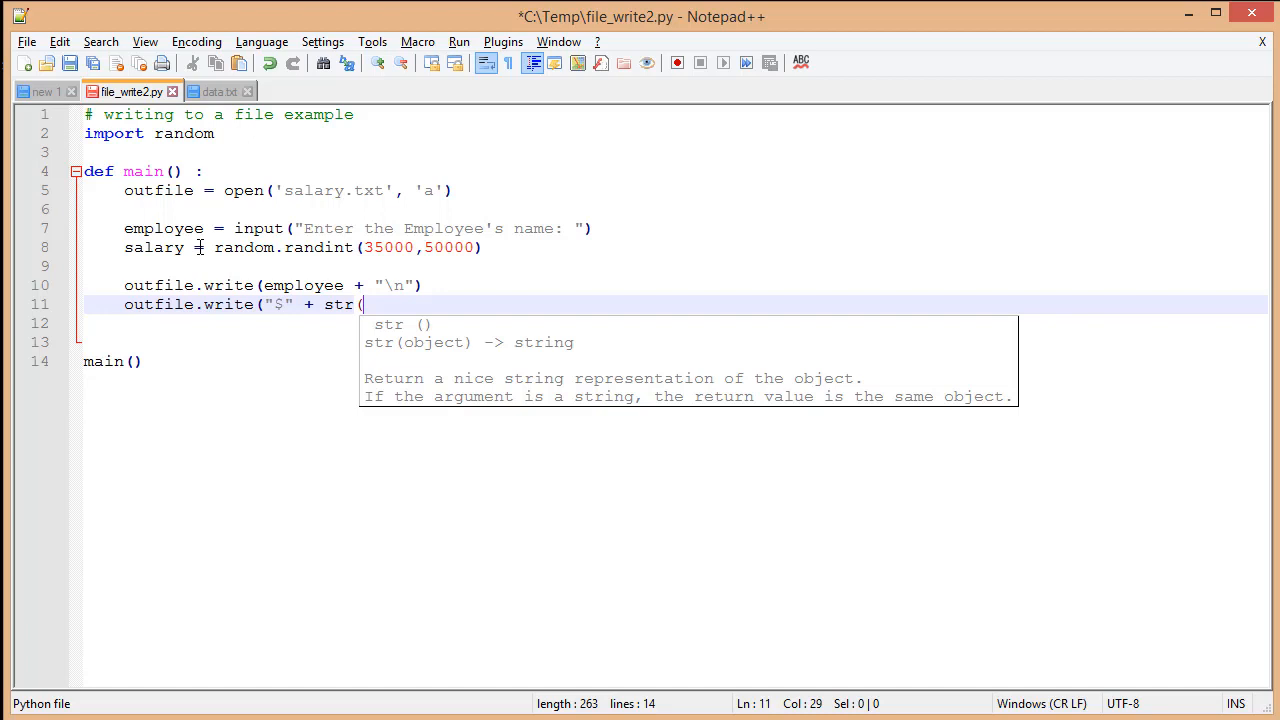
text(salary) +)
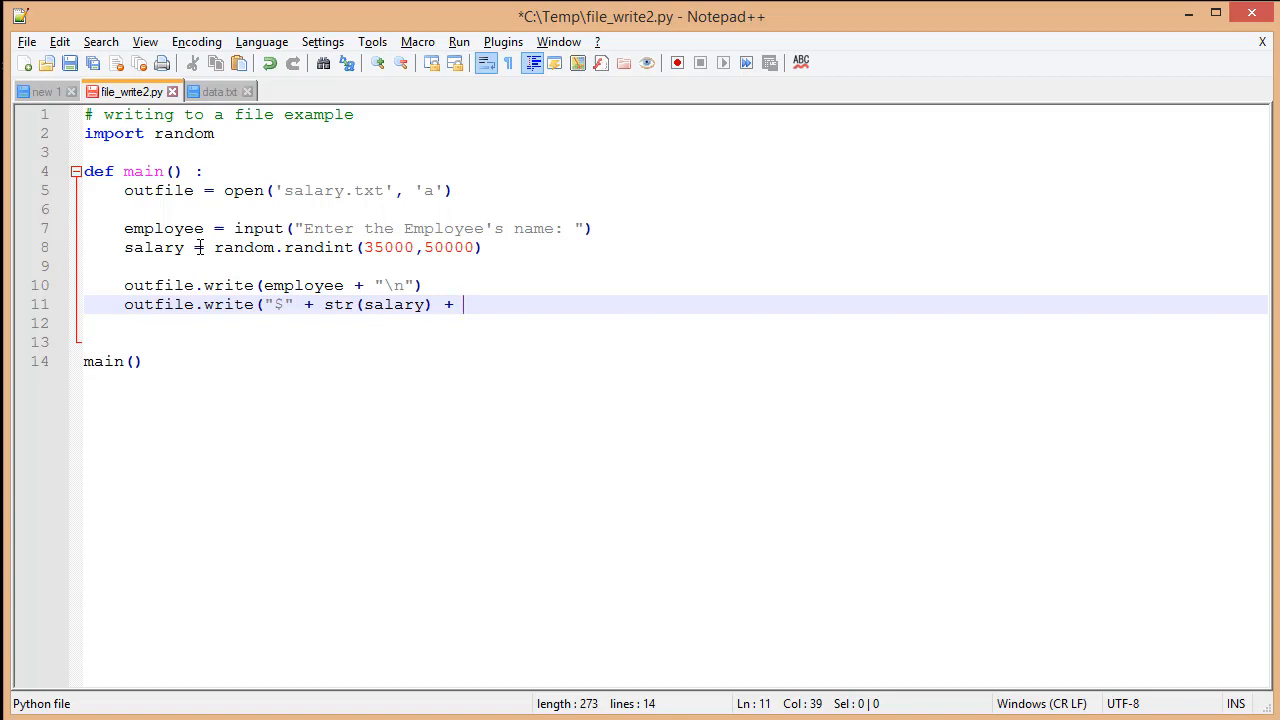
text("\)
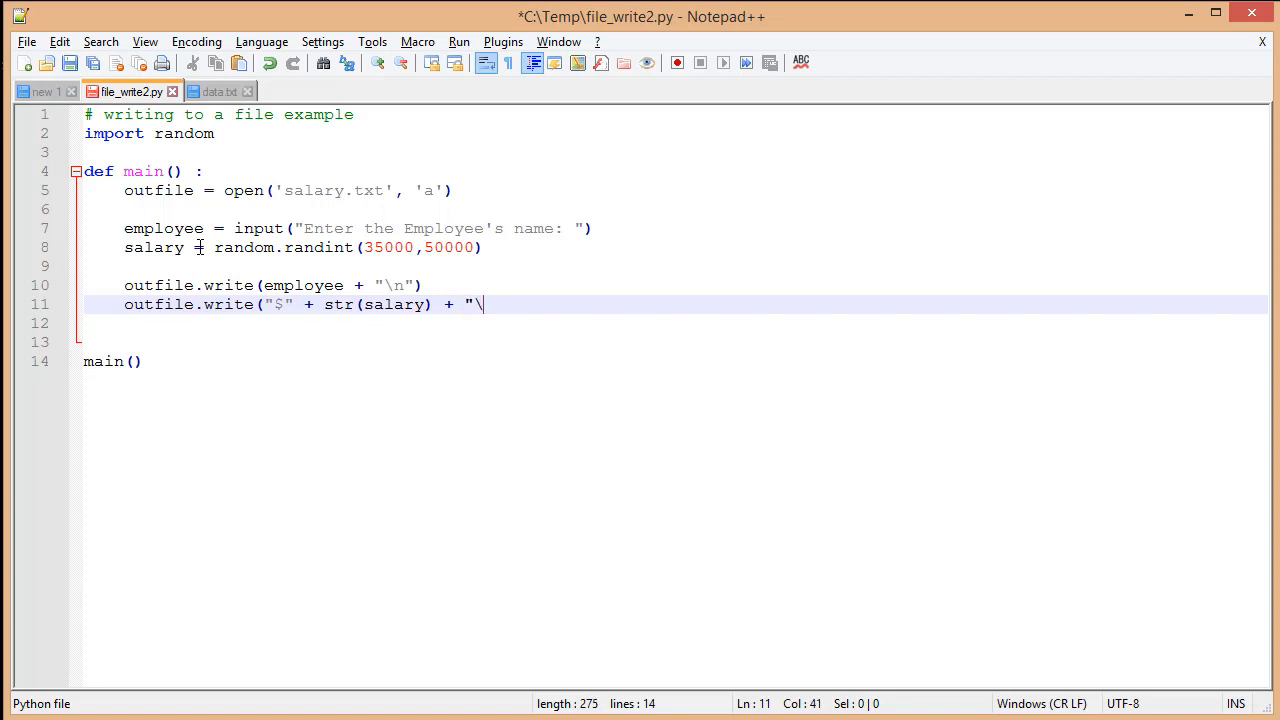
text(n"))
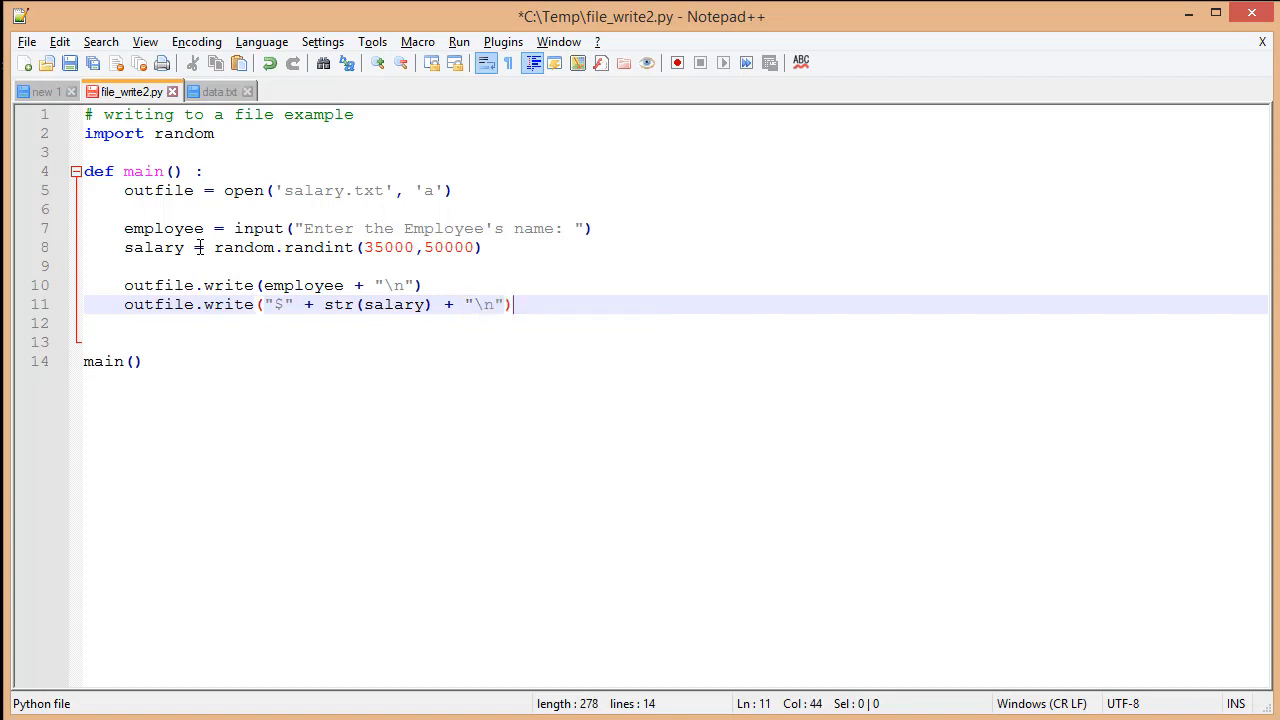
key(Enter)
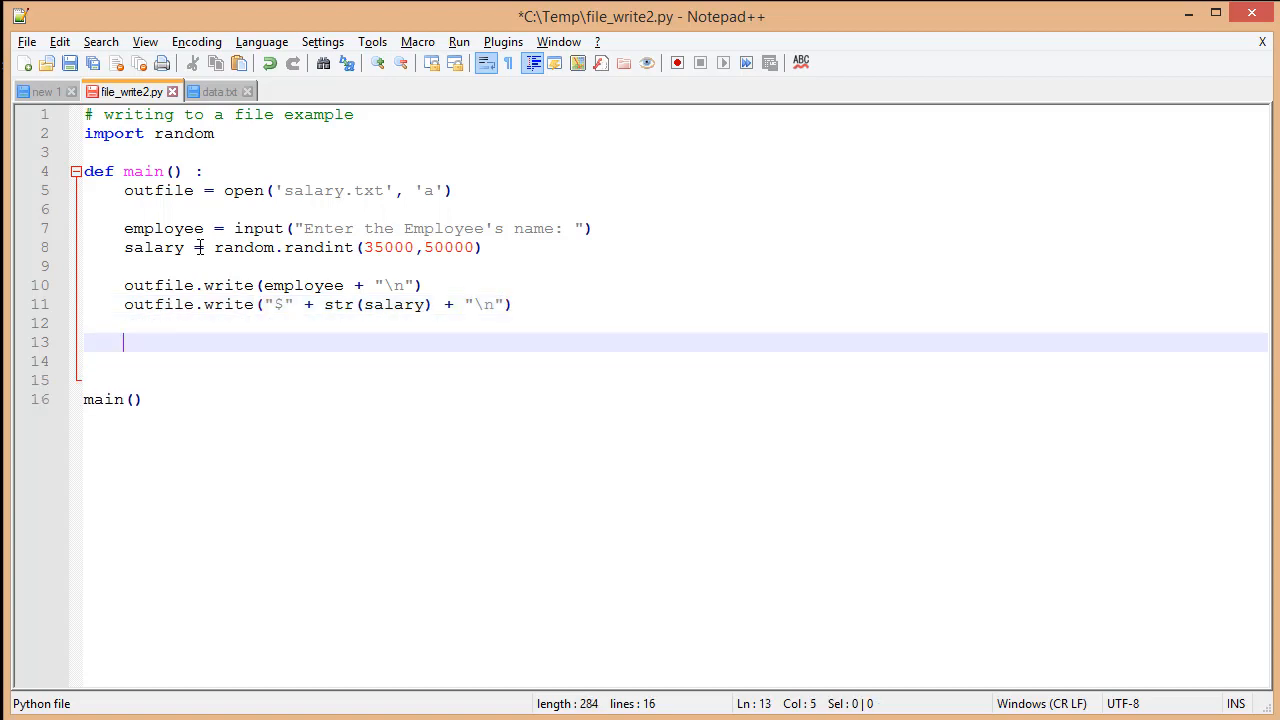
text(outfile.)
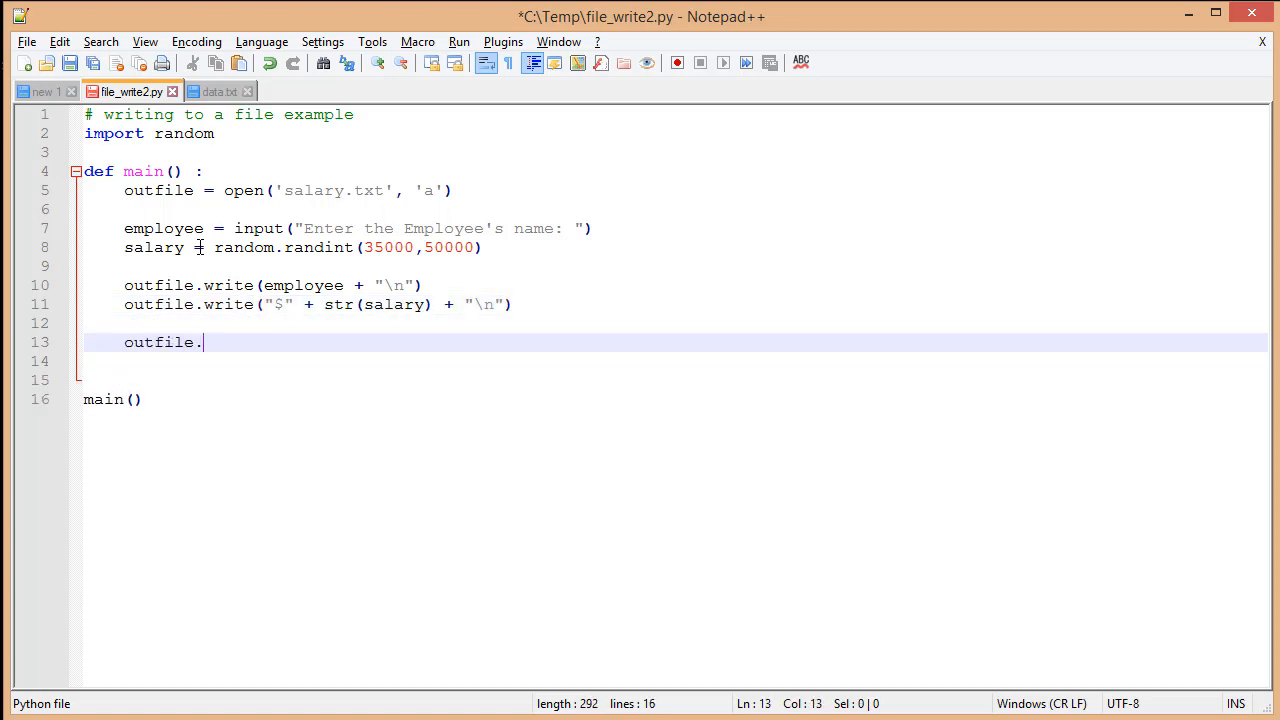
text(close())
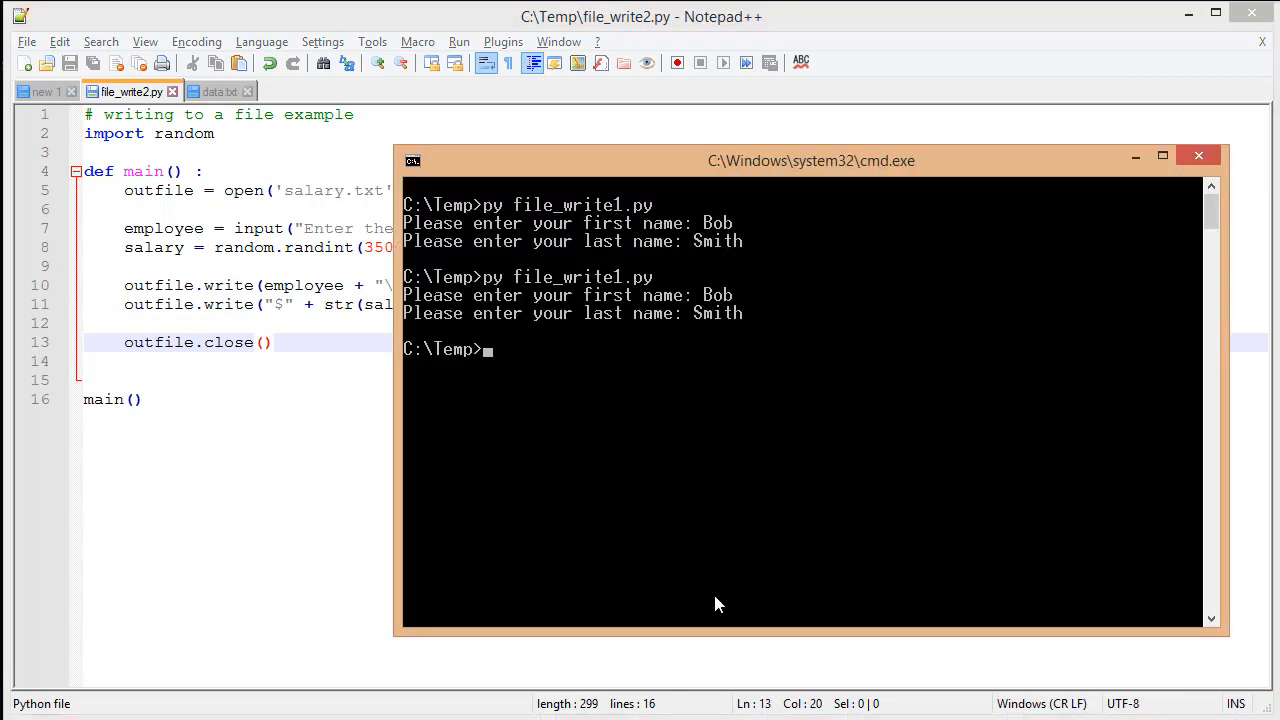
Run py file_write2.py for Bob and open salary.txt showing Bob and $40695.
text(py file_write2.py)
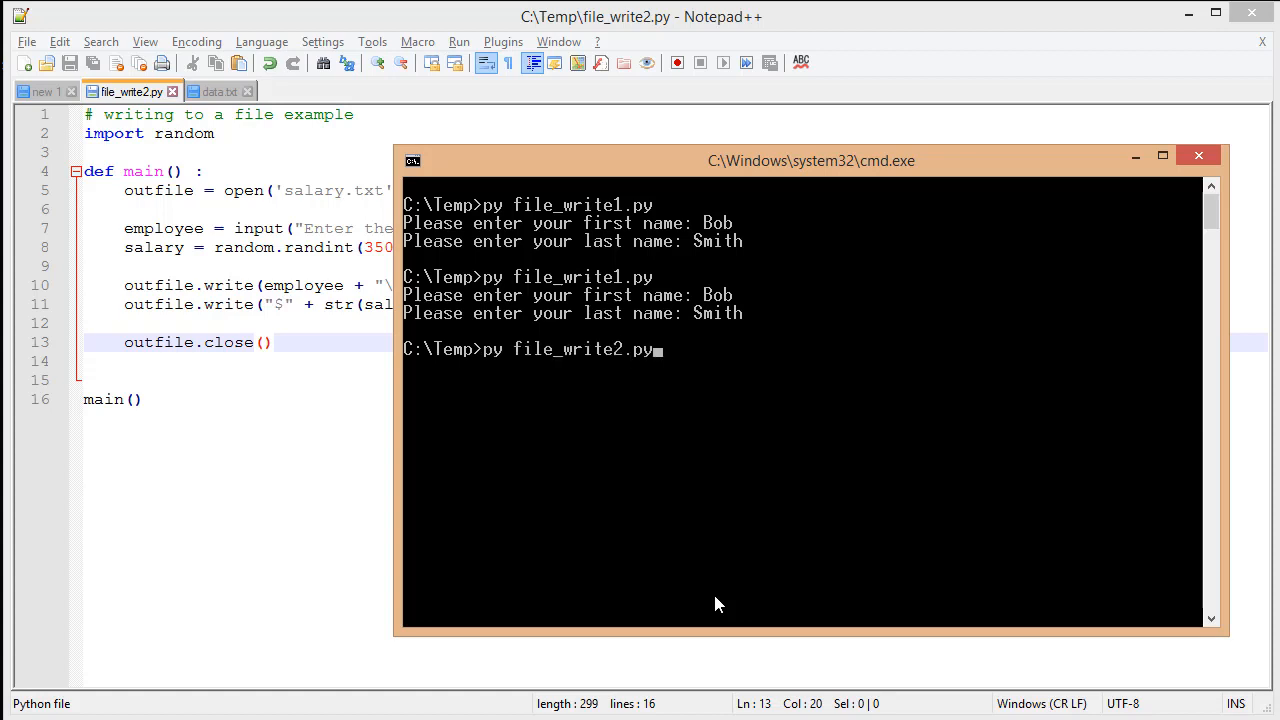
key(enter)
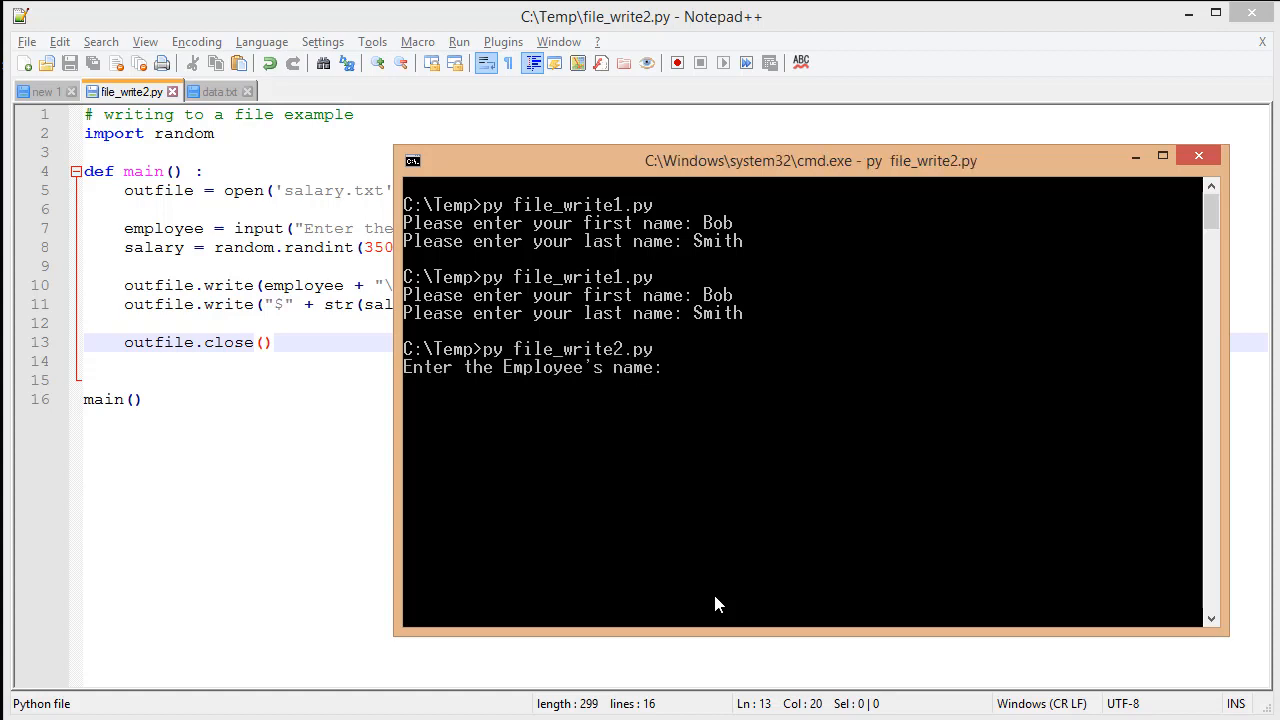
text(Bob)
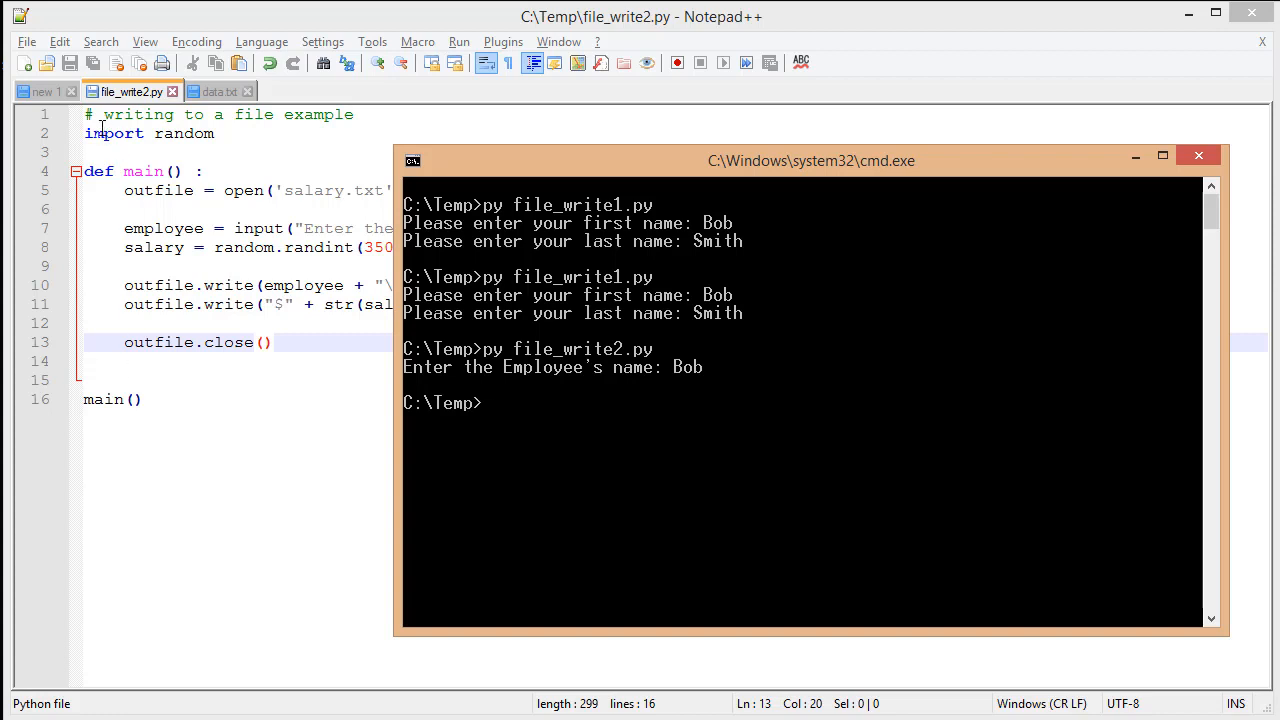
click(295, 91)
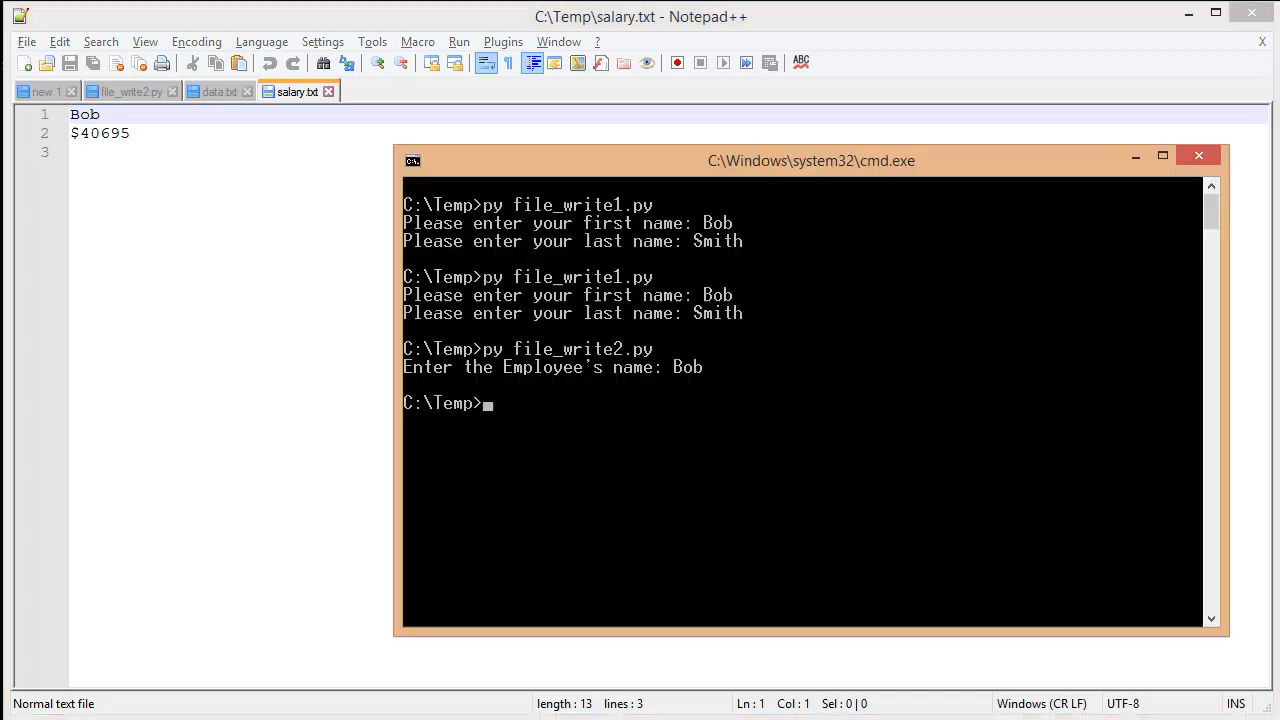
Rerun file_write2.py entering the employees Sue, Mark and Janice.
text(Sue)
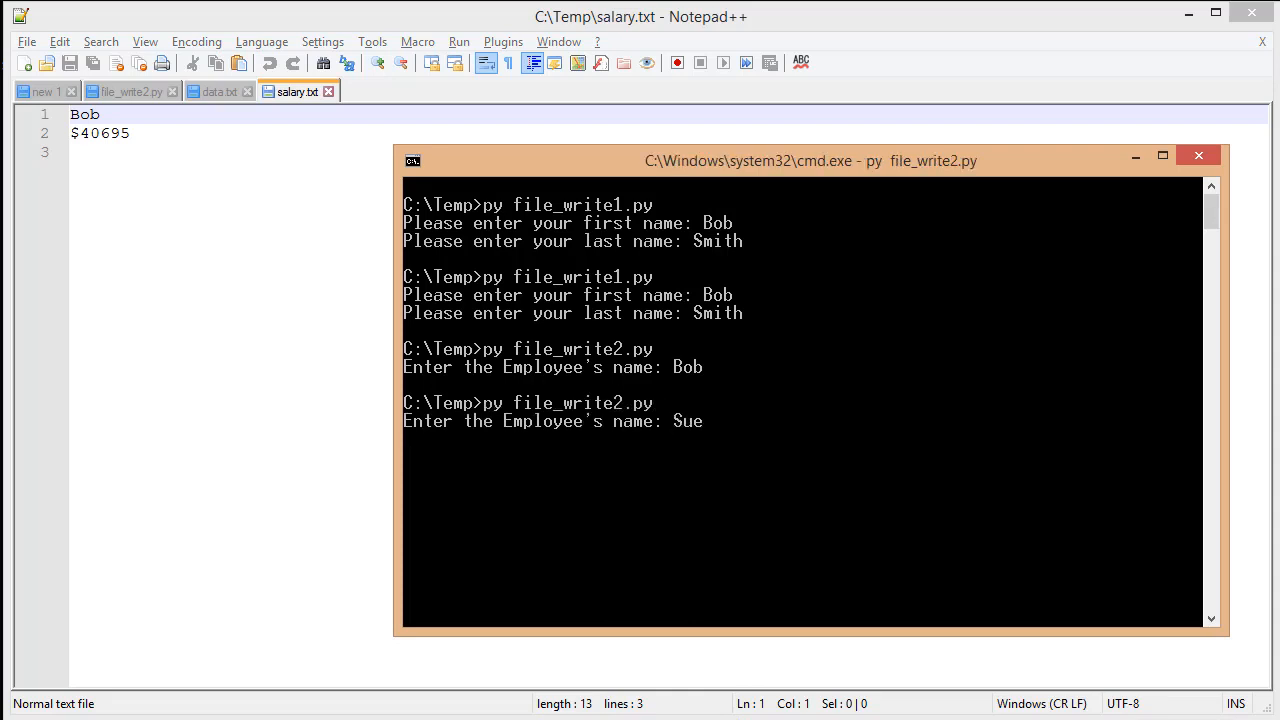
key(enter)
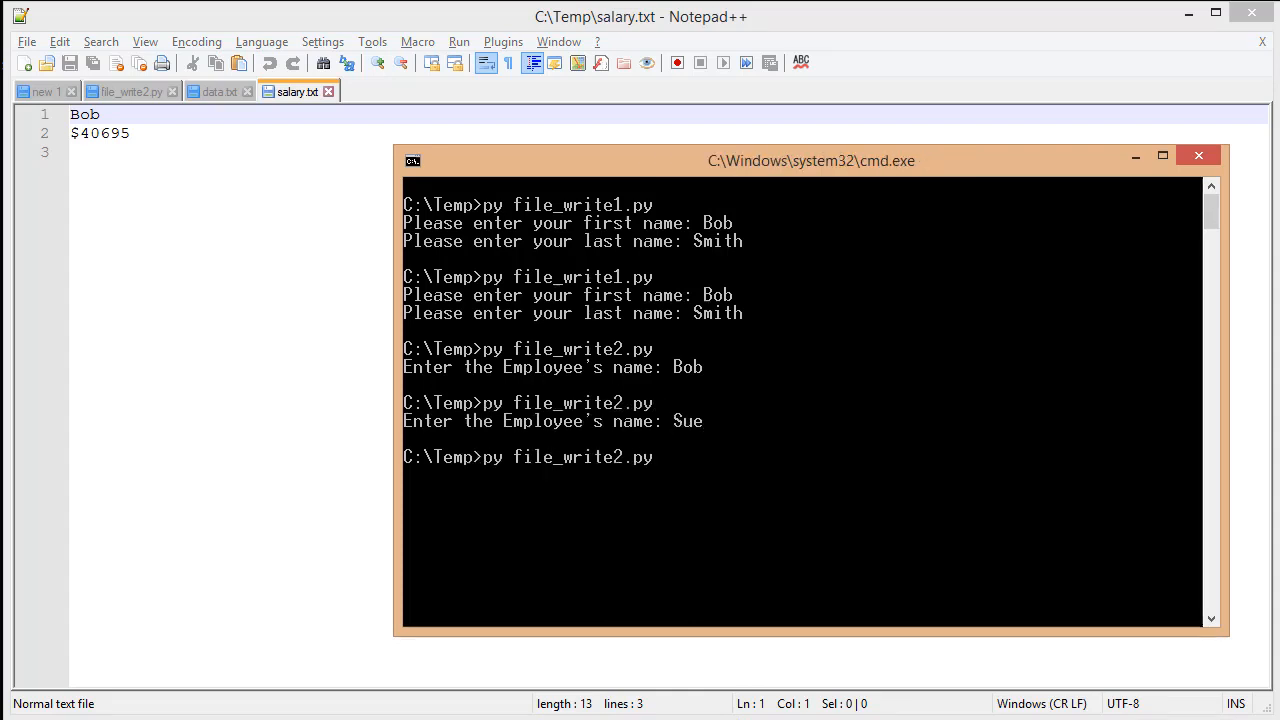
text(Mark)
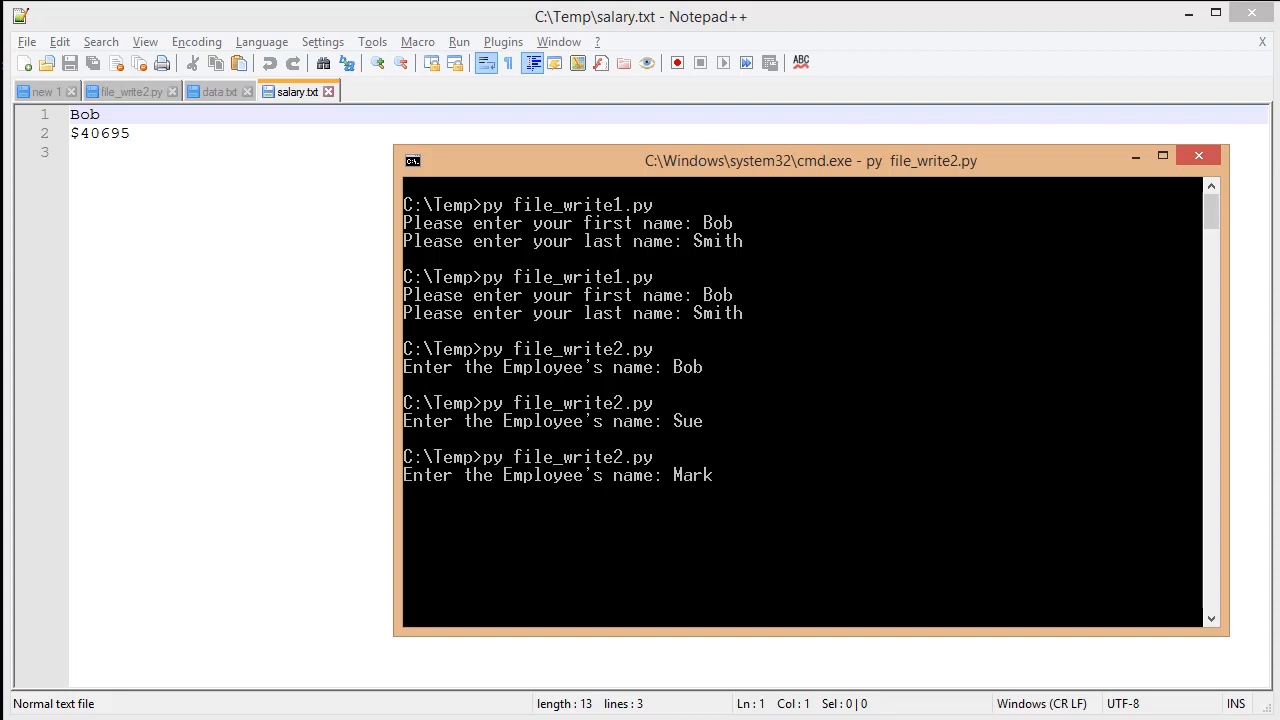
text(J)
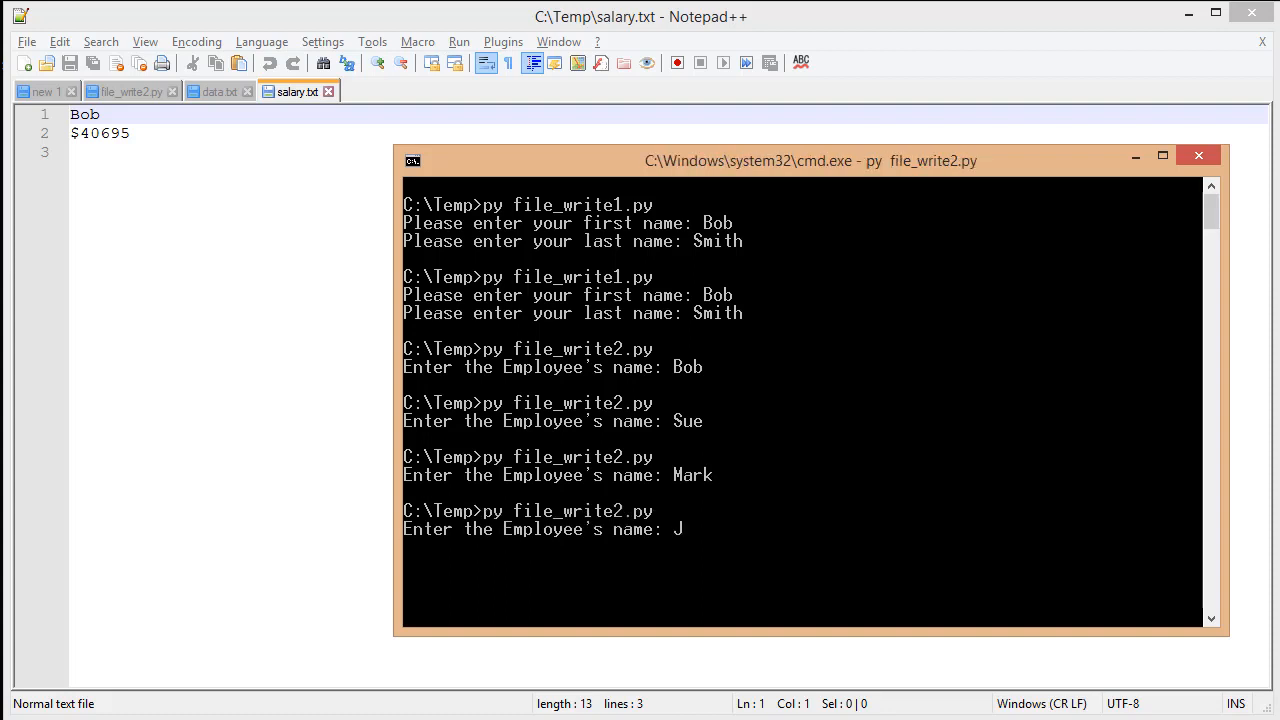
text(anice)
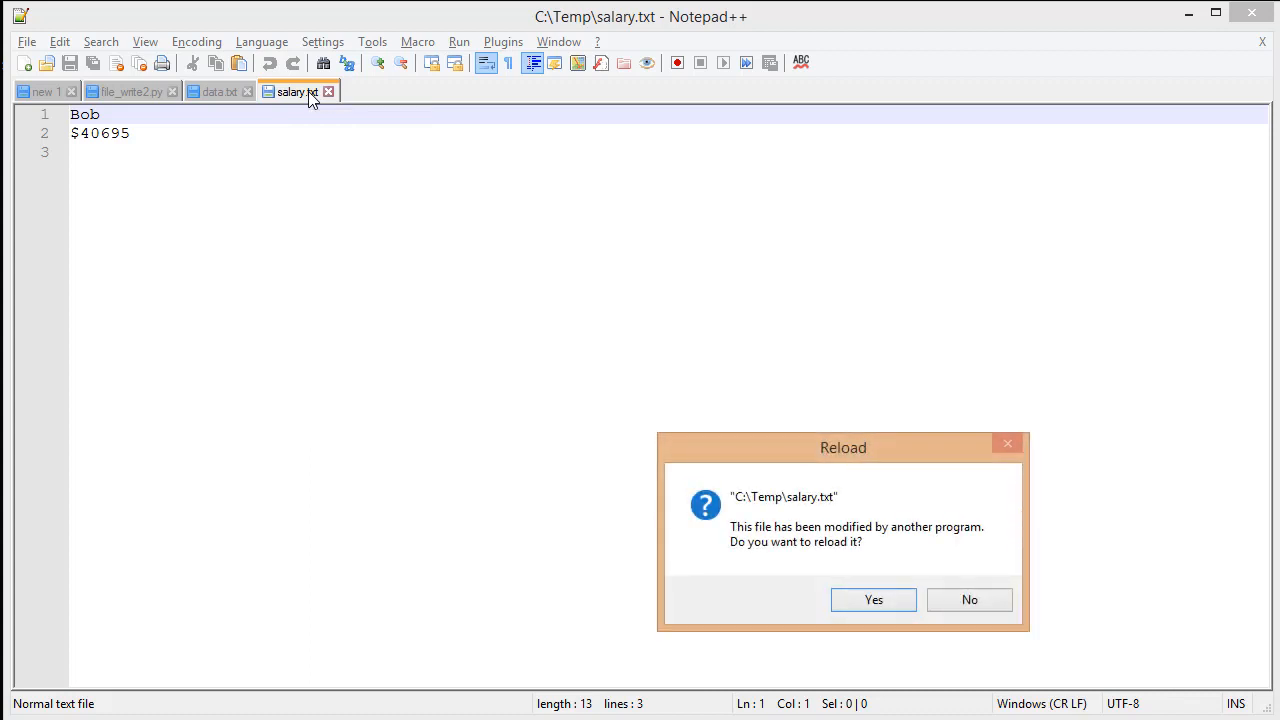
mouse_move(836, 598)
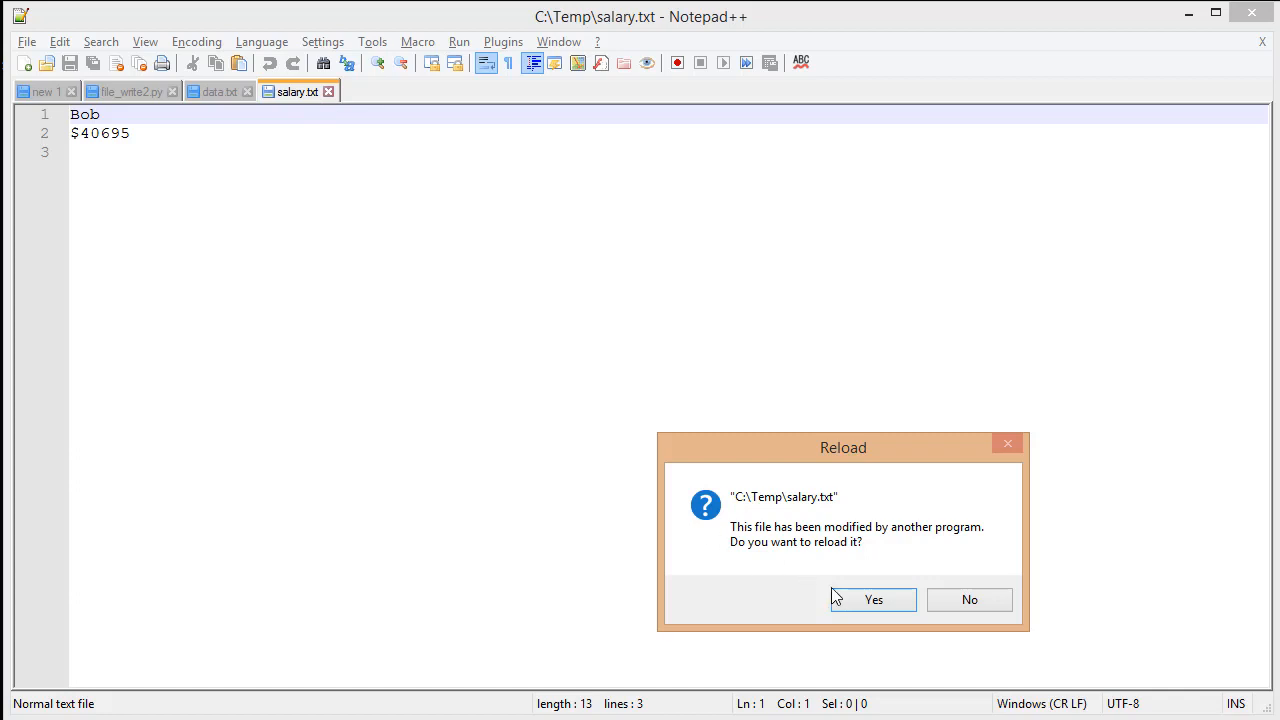
Accept reloading salary.txt so it shows Bob, Sue, Mark and Janice with salaries.
click(872, 599)
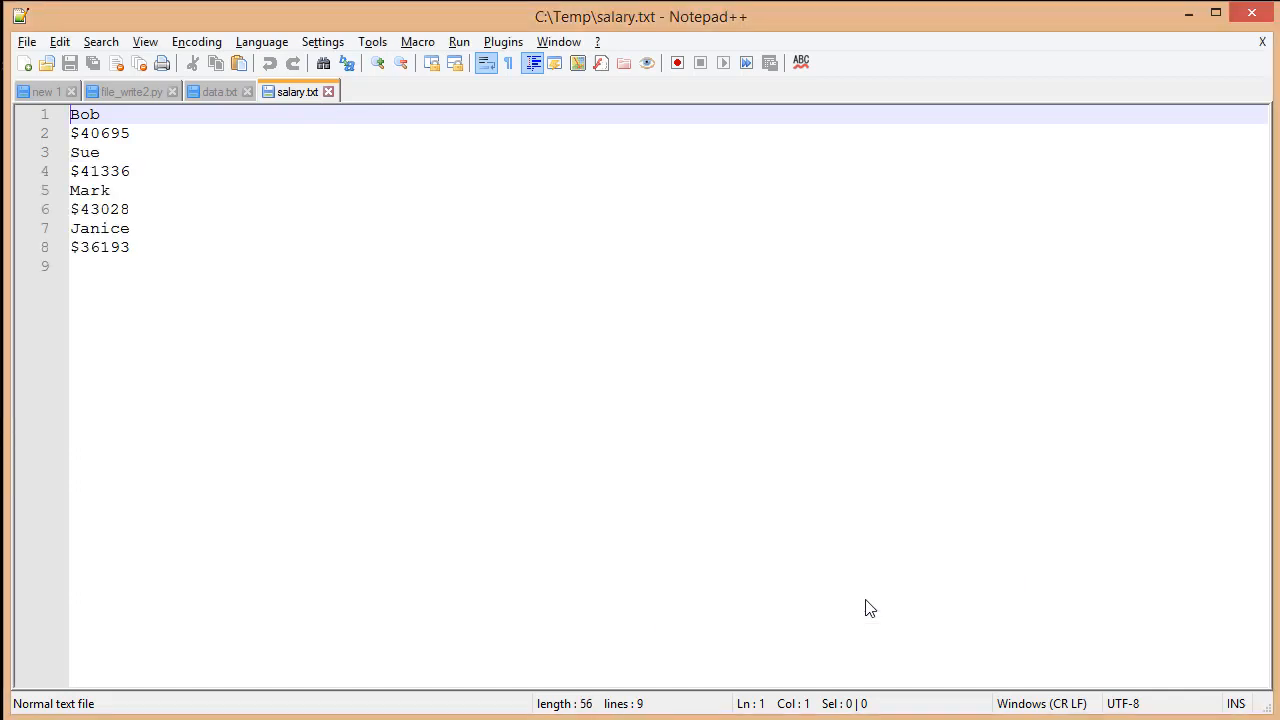
mouse_move(545, 352)
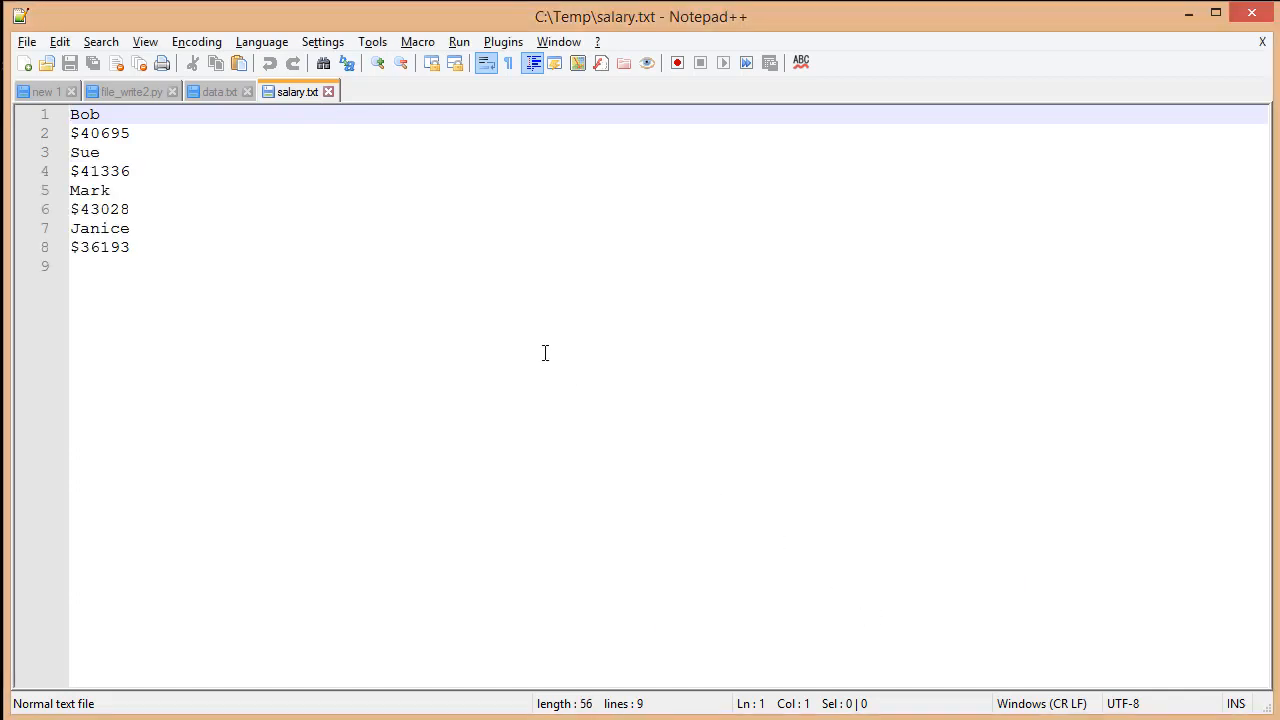
mouse_move(197, 190)
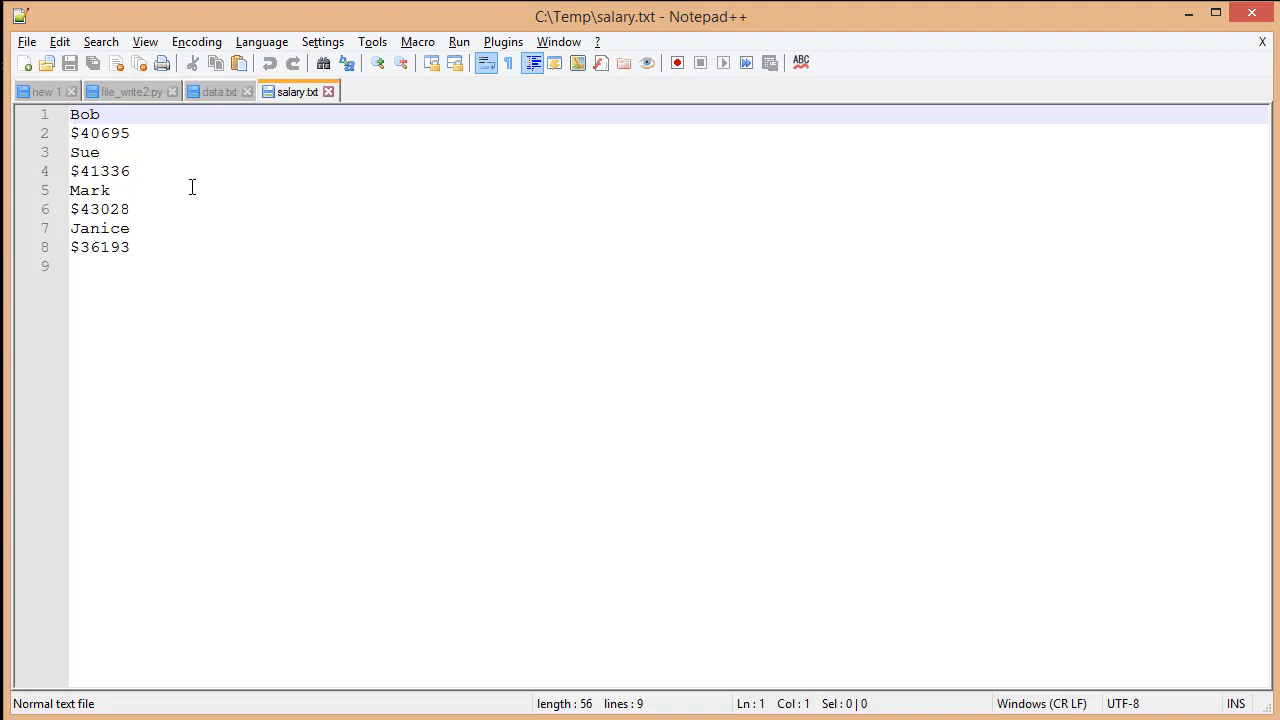
click(70, 114)
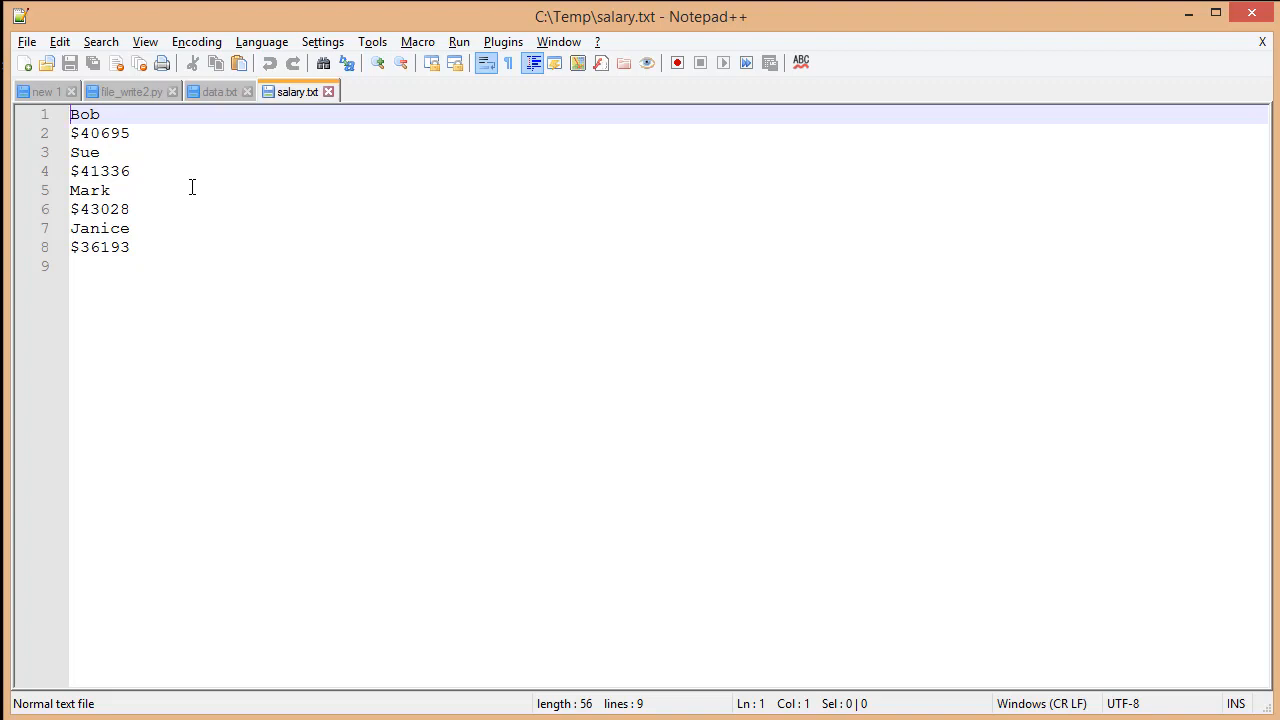